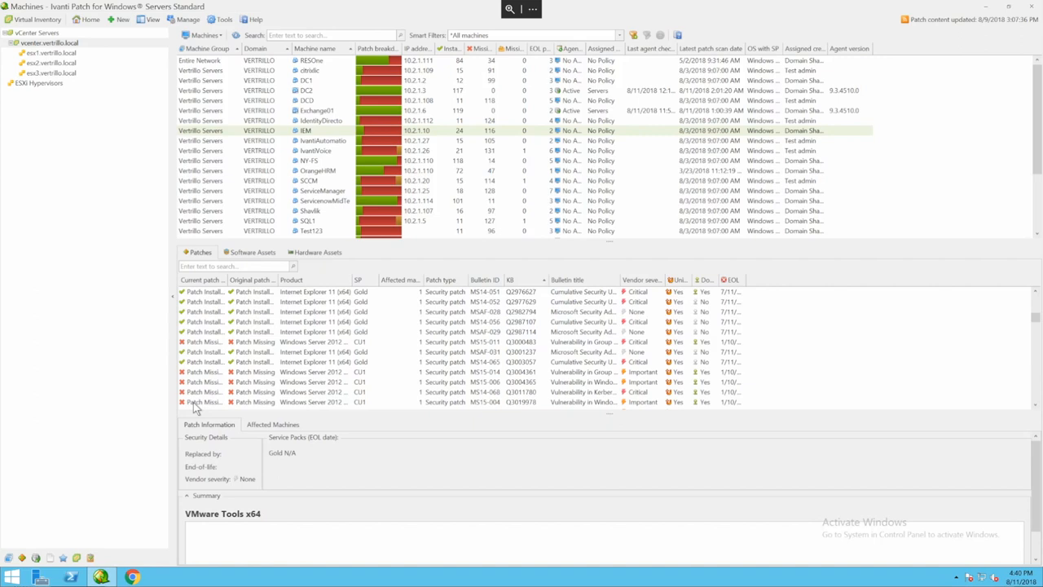
{"action": "mouse_move", "coordinate": [194, 407]}
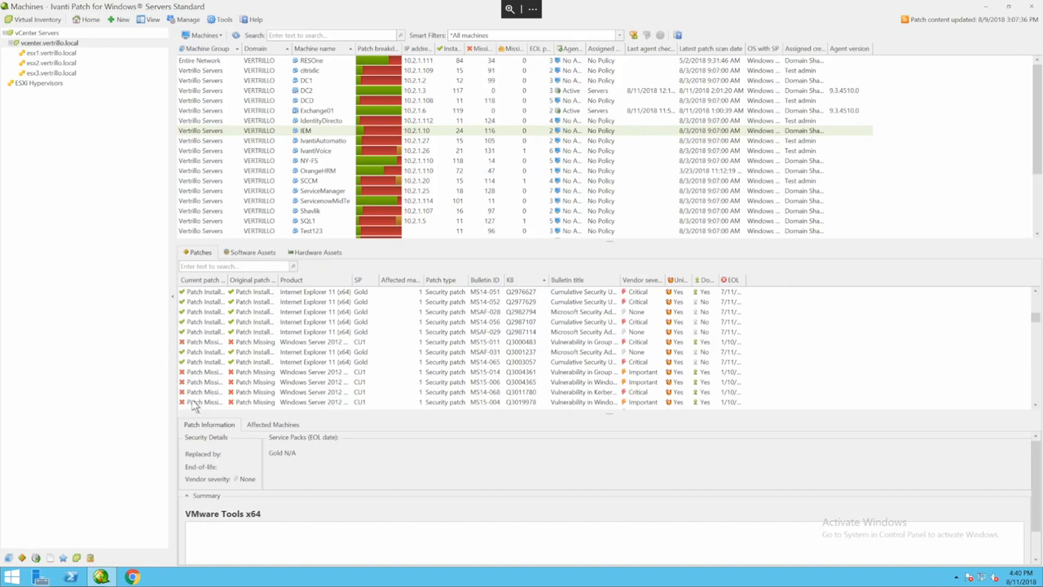
{"action": "mouse_move", "coordinate": [47, 45]}
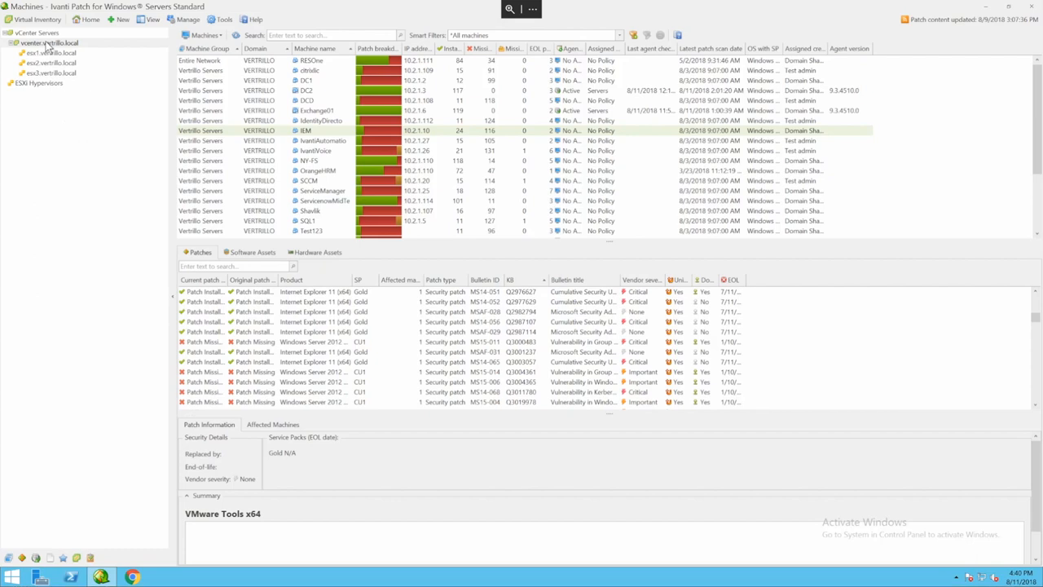
{"action": "mouse_move", "coordinate": [51, 57]}
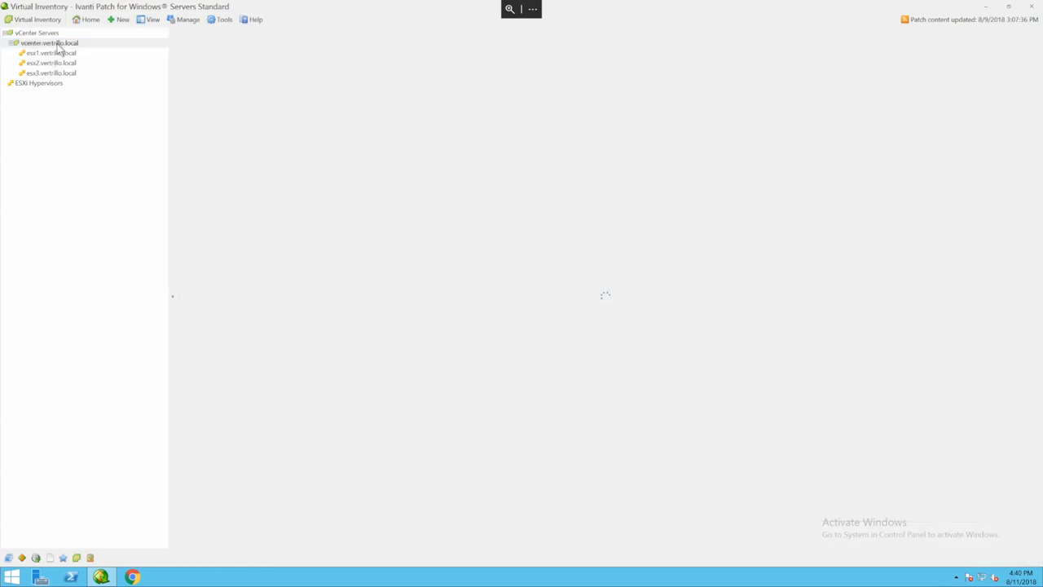
Add the Jleewin10 VM from vcenter.vertrillo.local to the Vertrillo Servers machine group
{"action": "left_click", "coordinate": [49, 42]}
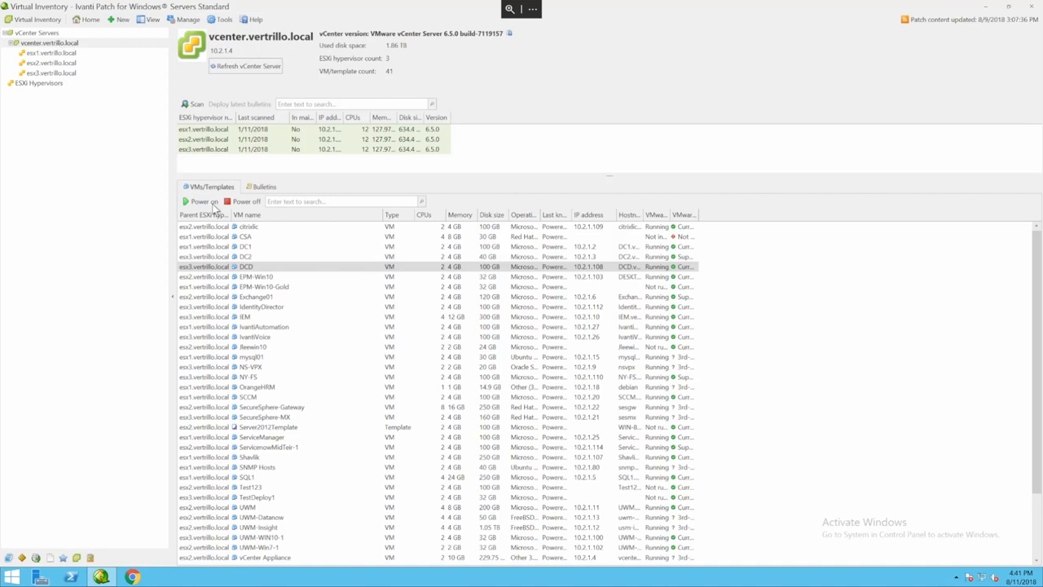
{"action": "scroll", "scroll_direction": "down", "scroll_amount": 3}
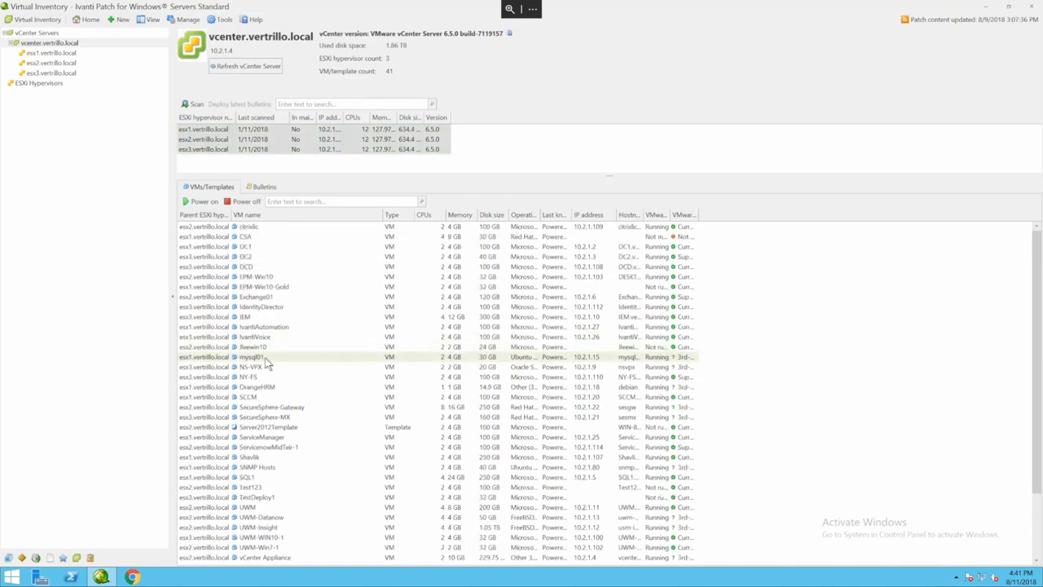
{"action": "right_click", "coordinate": [252, 346]}
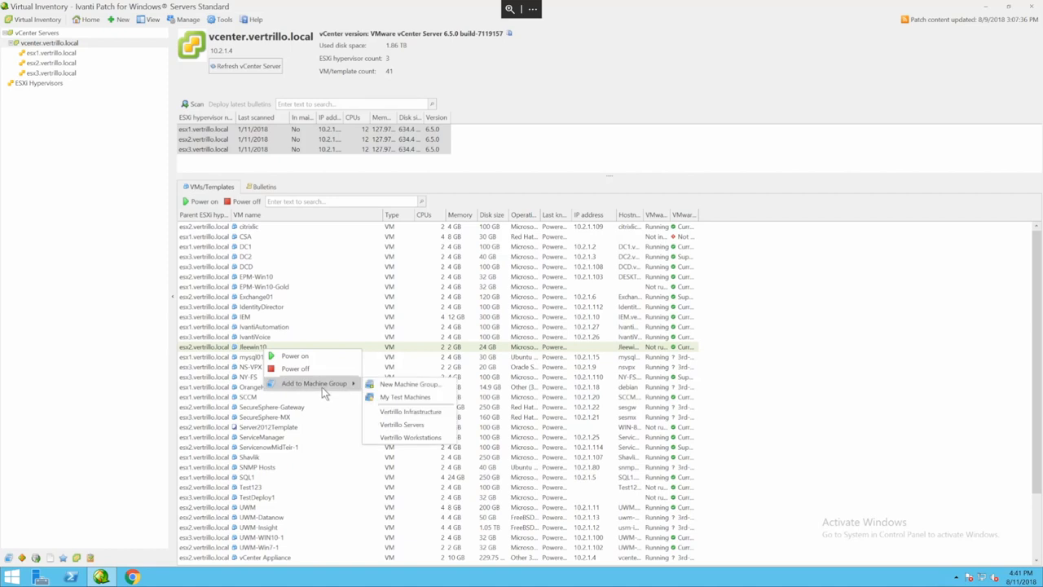
{"action": "mouse_move", "coordinate": [409, 424]}
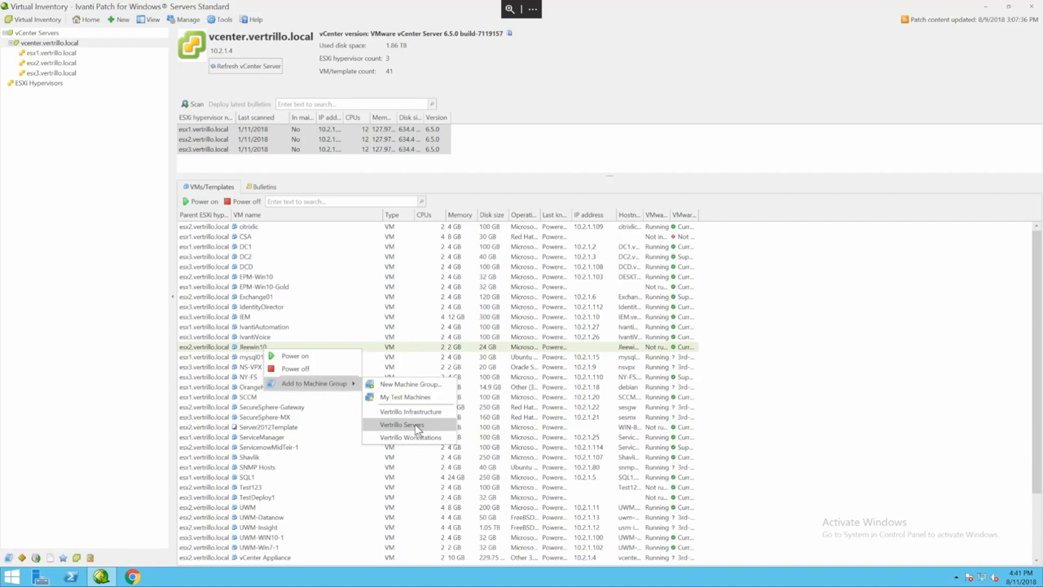
{"action": "mouse_move", "coordinate": [405, 431]}
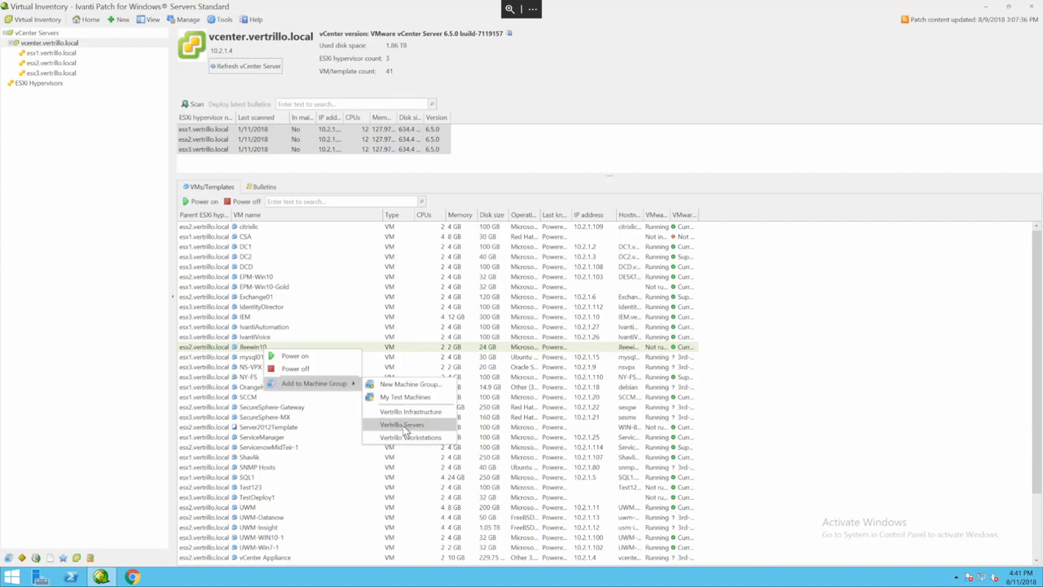
{"action": "left_click", "coordinate": [402, 424]}
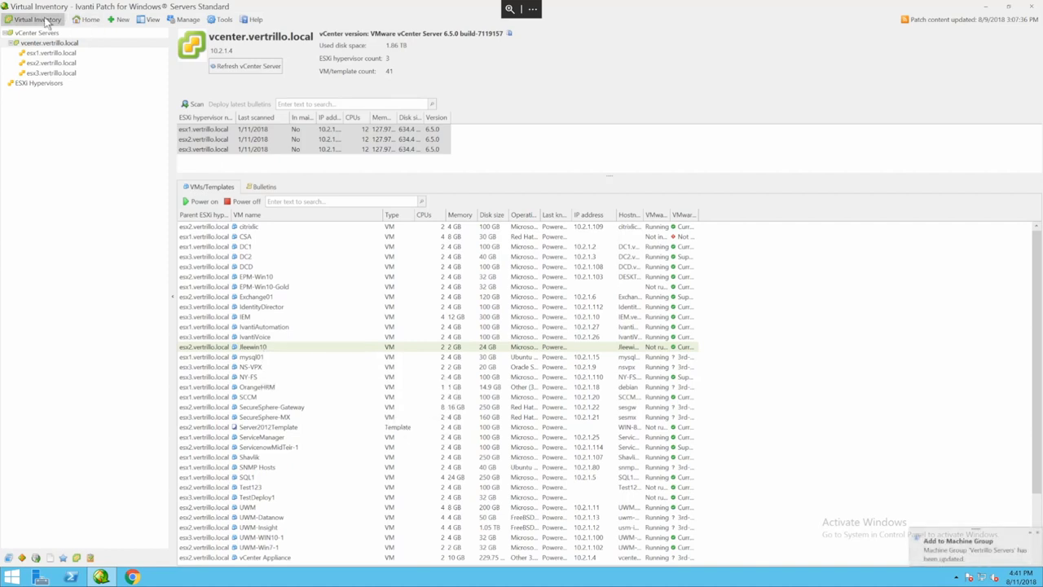
Open the Vertrillo Servers group from Machine Groups to list its member VMs
{"action": "left_click", "coordinate": [34, 19]}
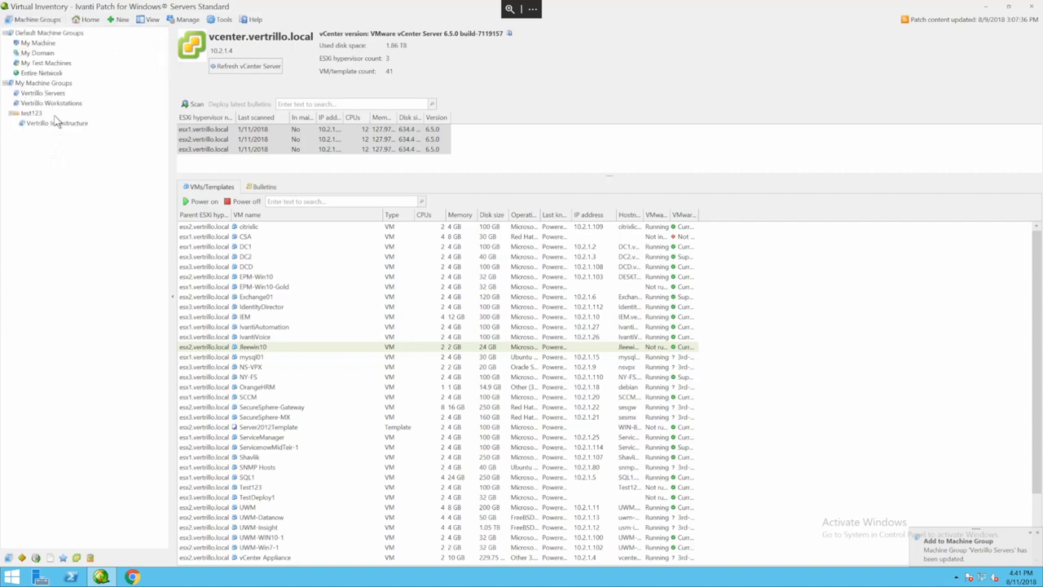
{"action": "left_click", "coordinate": [42, 92]}
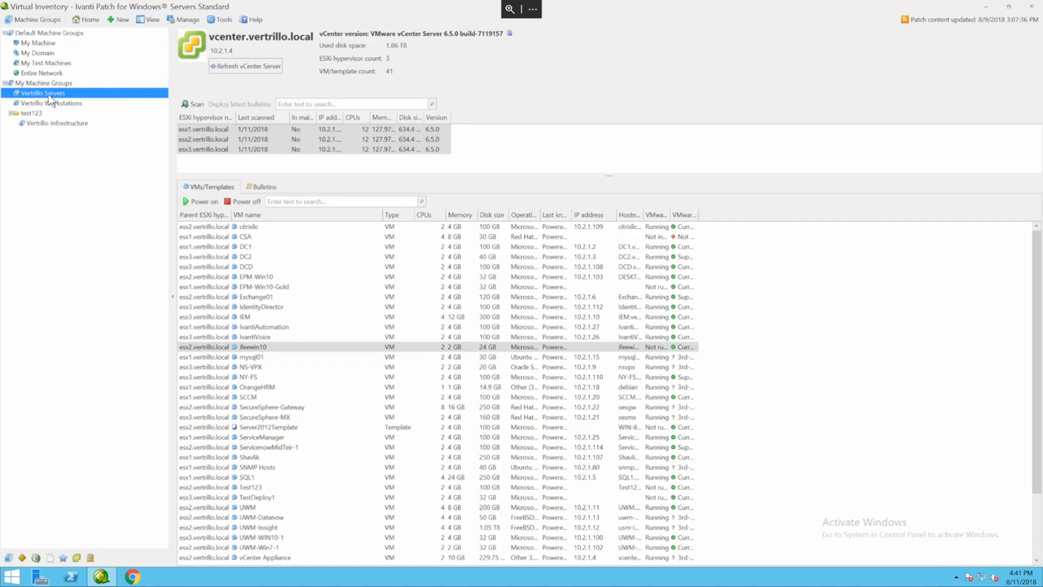
{"action": "double_click", "coordinate": [42, 92]}
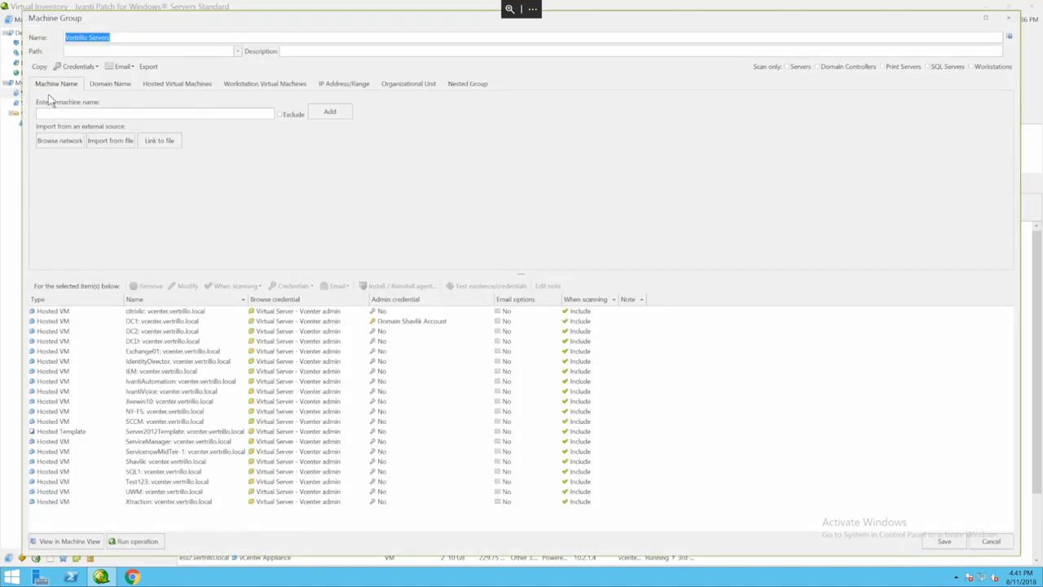
{"action": "mouse_move", "coordinate": [97, 344]}
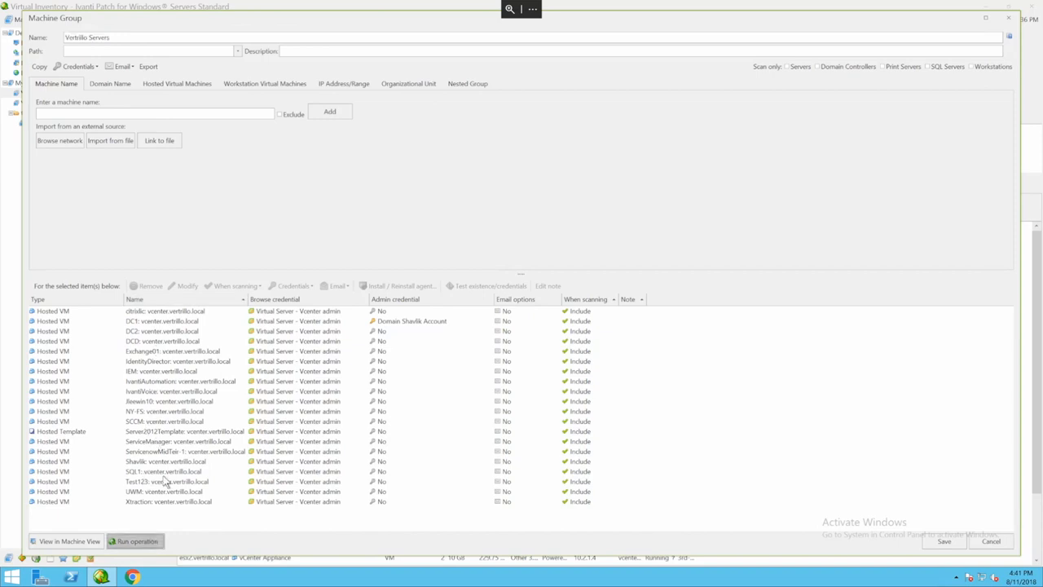
{"action": "left_click", "coordinate": [137, 540]}
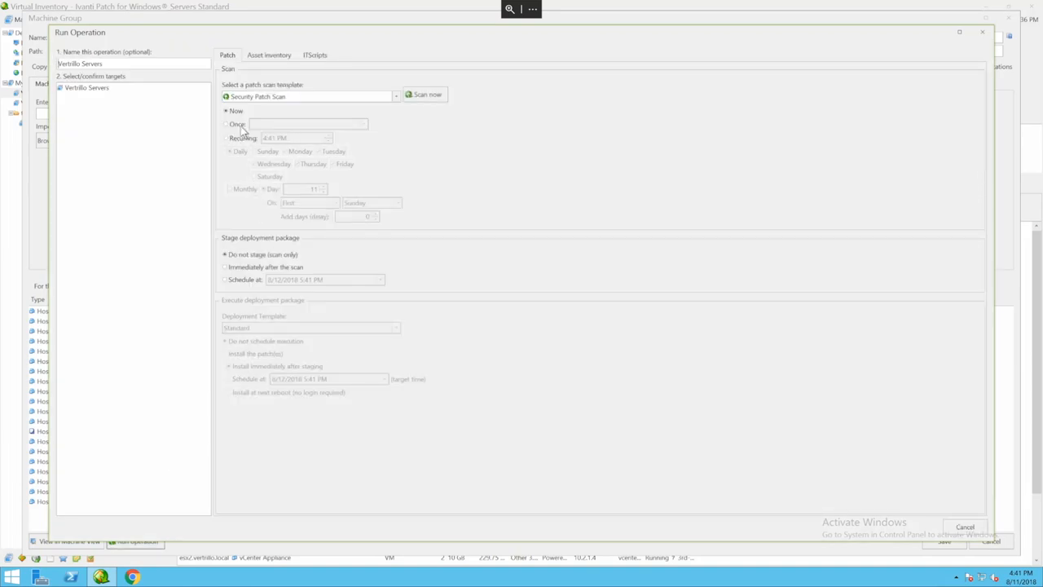
{"action": "left_click", "coordinate": [226, 138]}
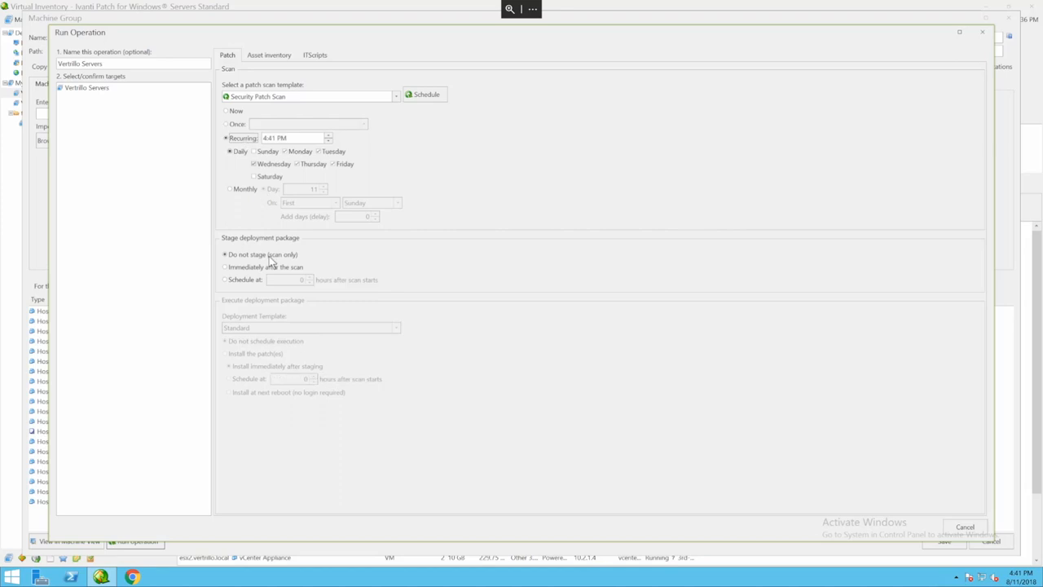
{"action": "left_click", "coordinate": [226, 111]}
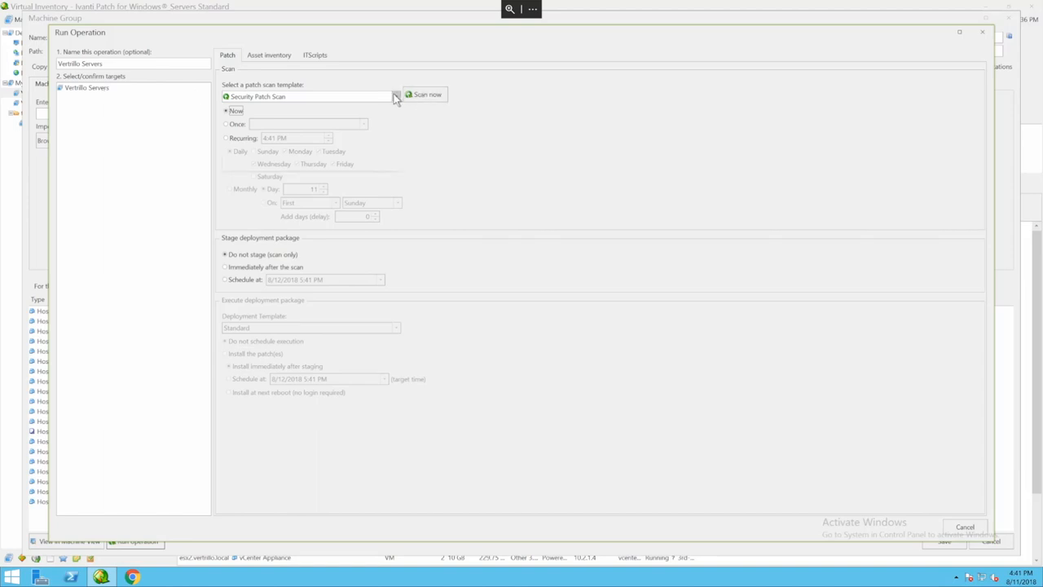
{"action": "left_click", "coordinate": [395, 96]}
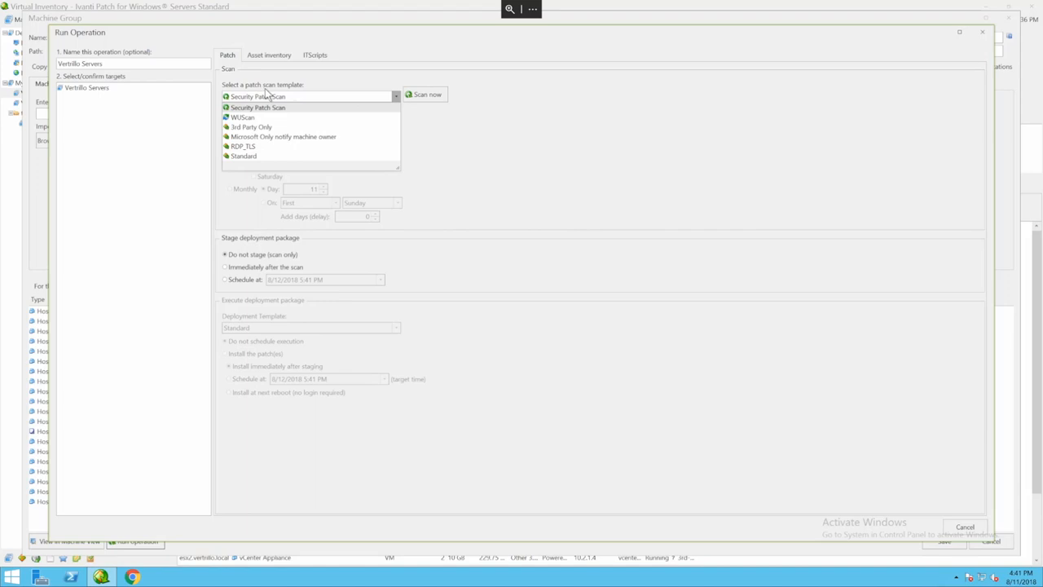
{"action": "mouse_move", "coordinate": [285, 112]}
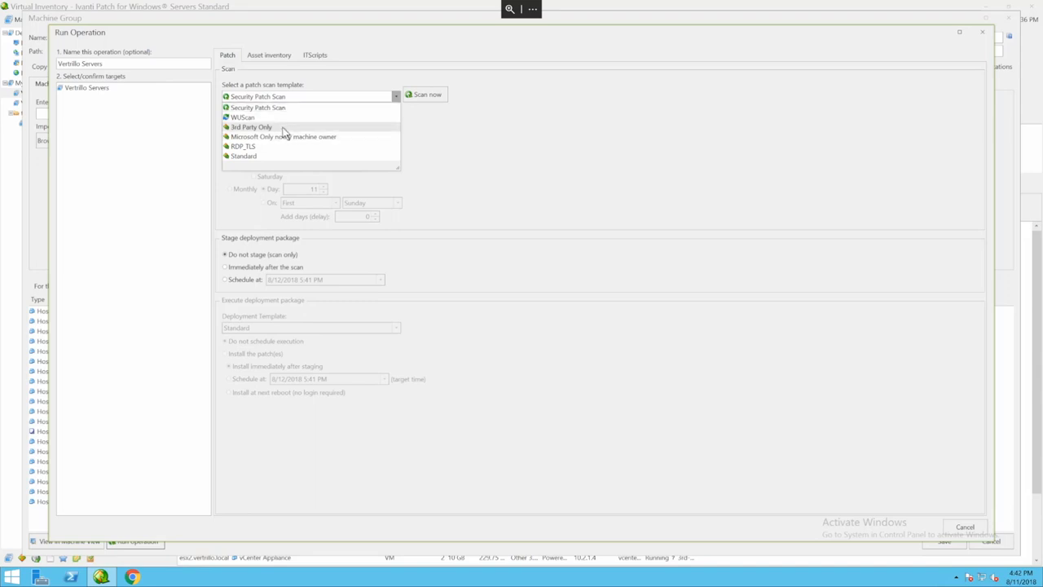
{"action": "left_click", "coordinate": [259, 97]}
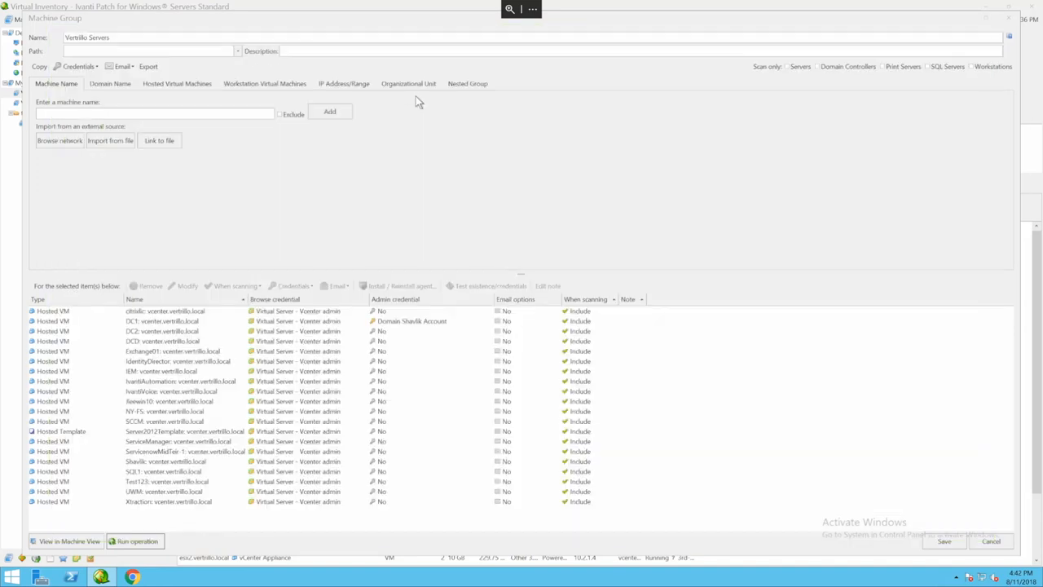
Close the Vertrillo Servers Machine Group window
{"action": "left_click", "coordinate": [136, 541]}
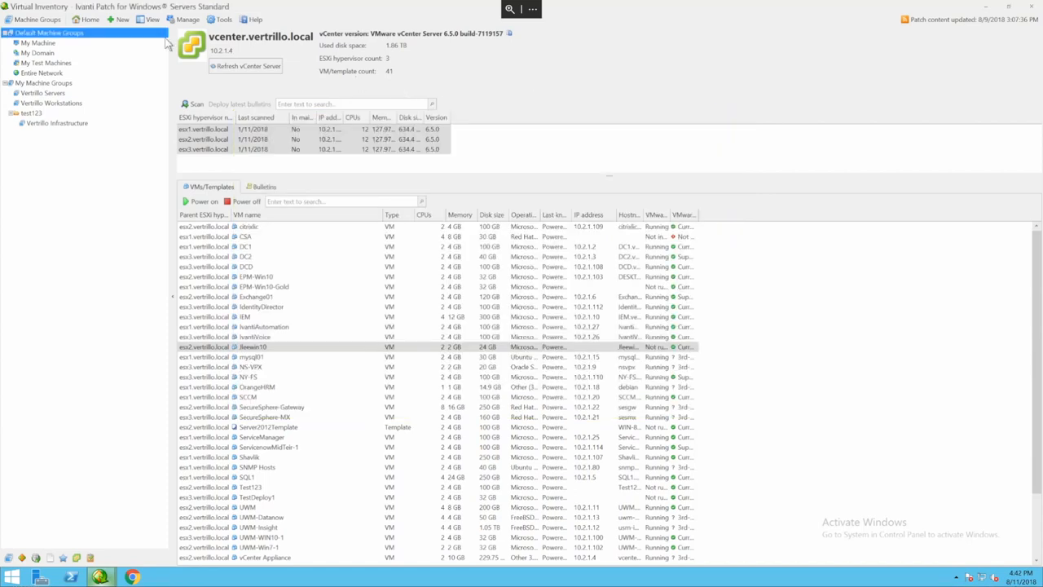
In the Machines view, browse server patches to show MS14-057 .NET Framework details
{"action": "left_click", "coordinate": [151, 19]}
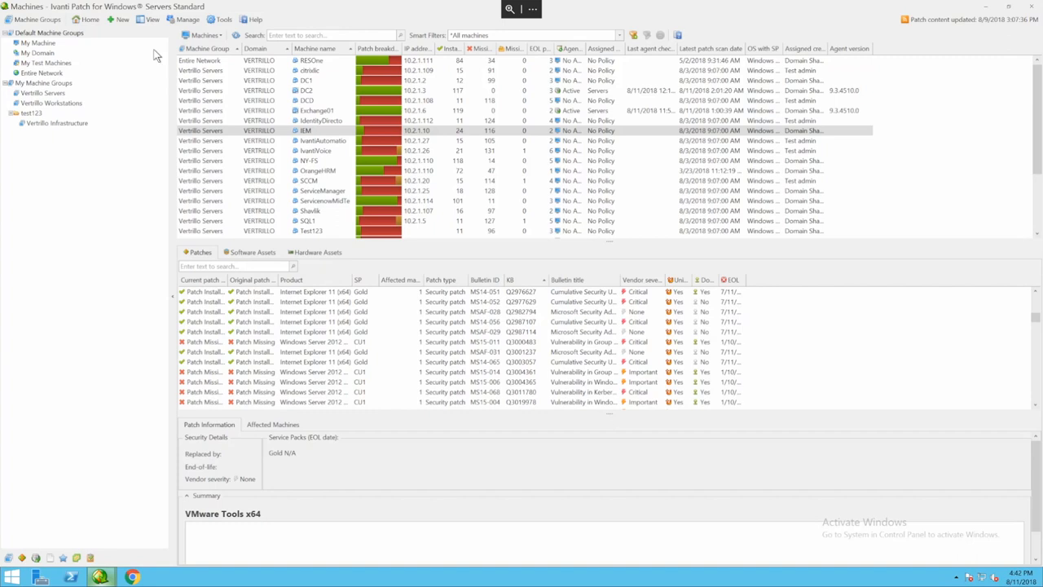
{"action": "mouse_move", "coordinate": [420, 179]}
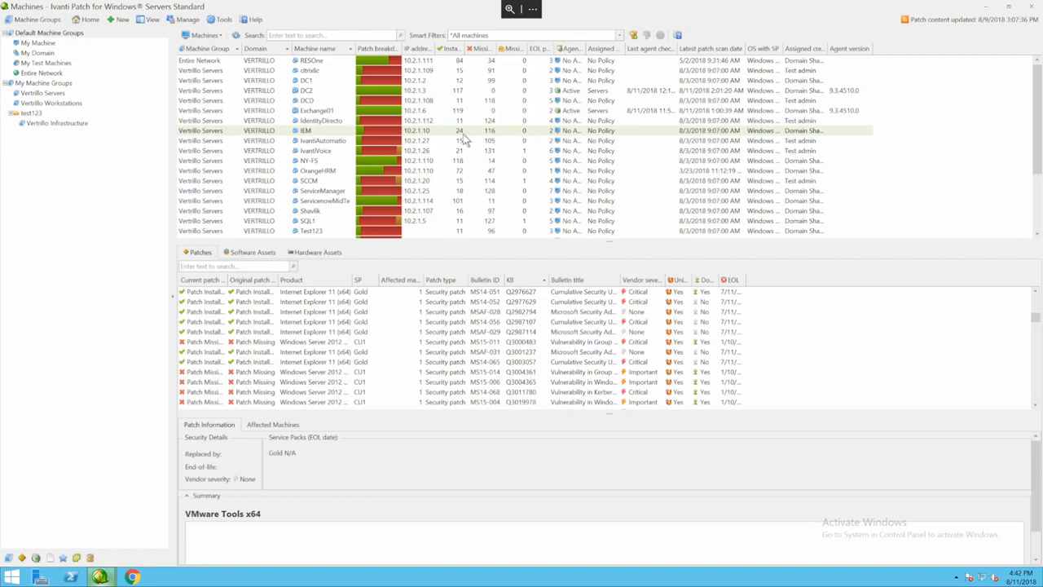
{"action": "mouse_move", "coordinate": [495, 137]}
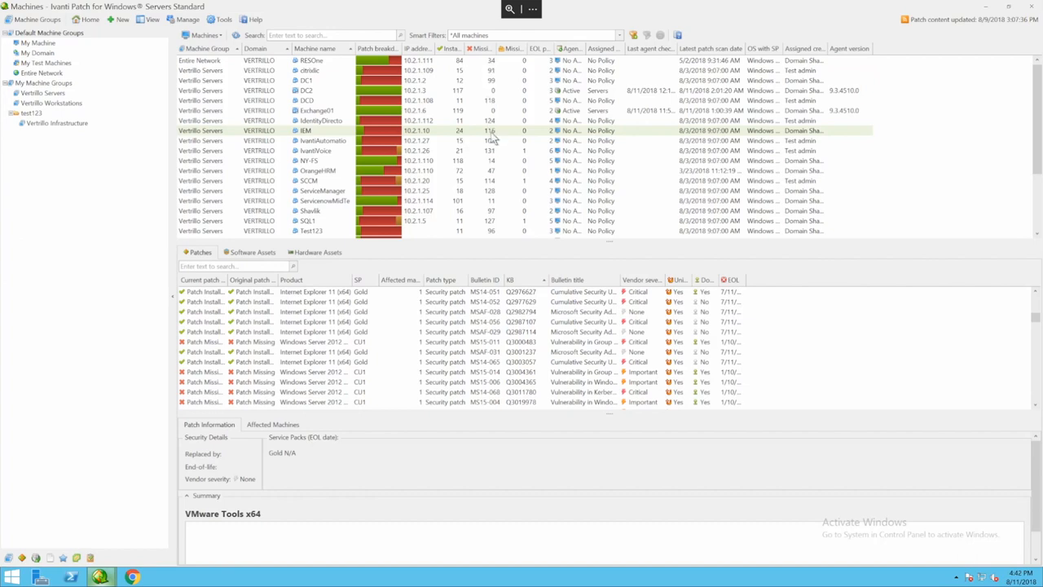
{"action": "mouse_move", "coordinate": [522, 136]}
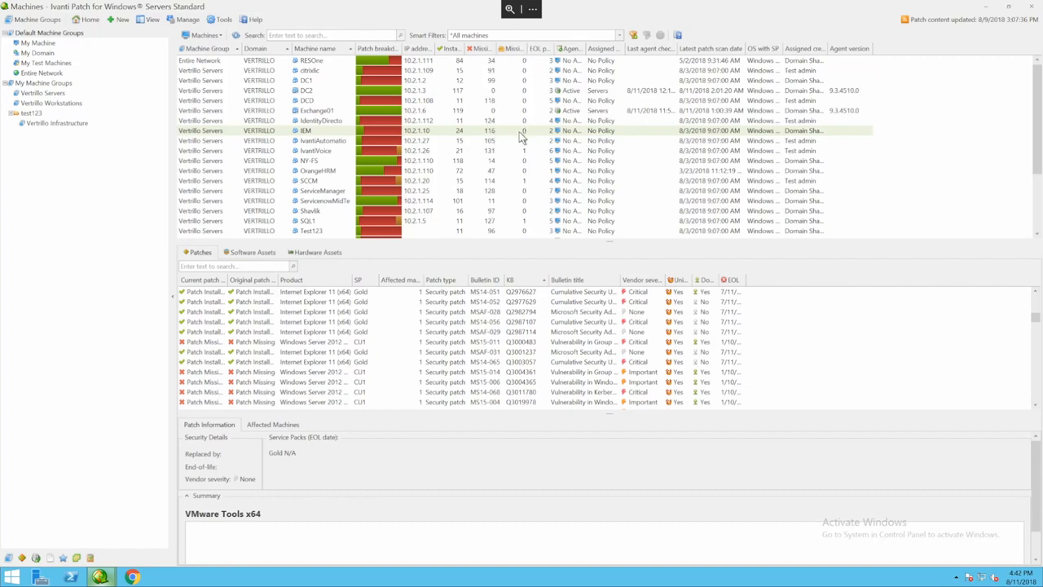
{"action": "mouse_move", "coordinate": [336, 116]}
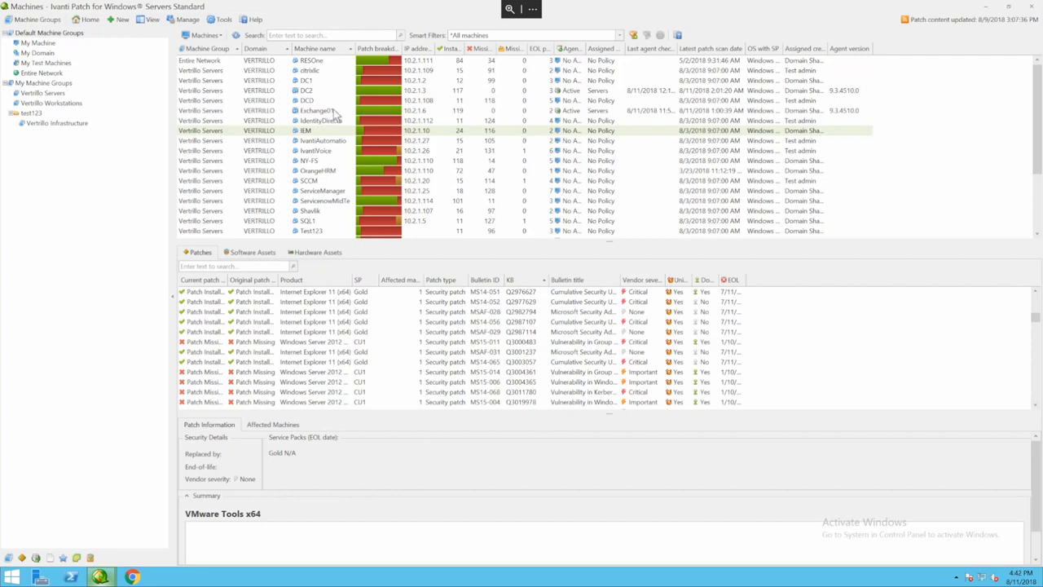
{"action": "mouse_move", "coordinate": [376, 136]}
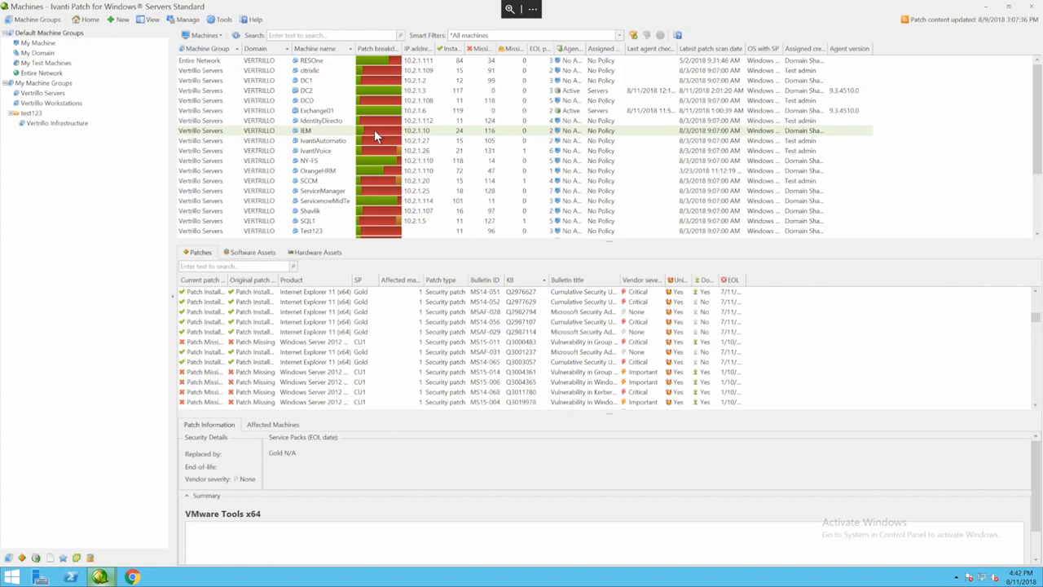
{"action": "mouse_move", "coordinate": [372, 113]}
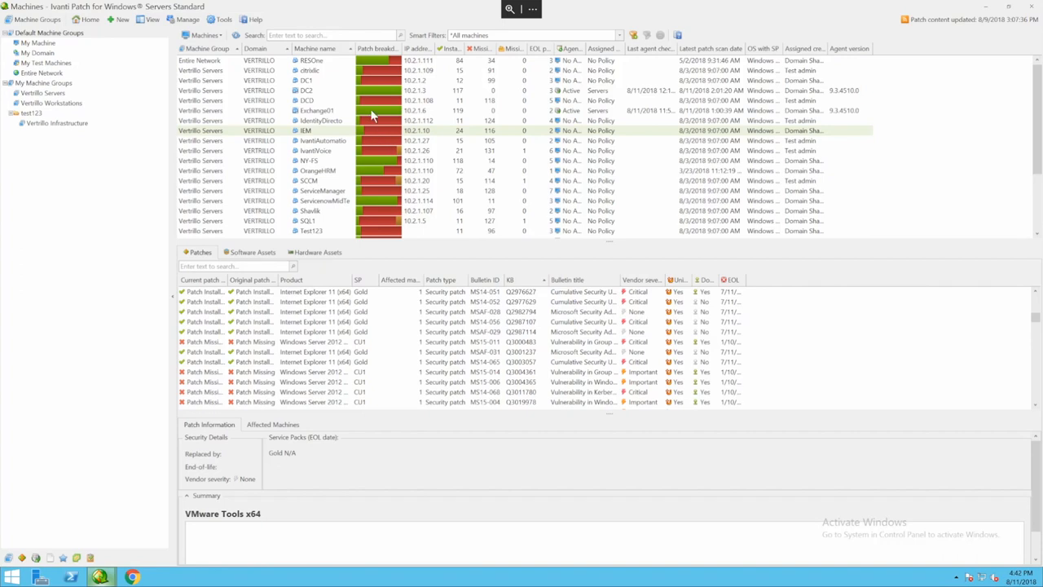
{"action": "left_click", "coordinate": [317, 110]}
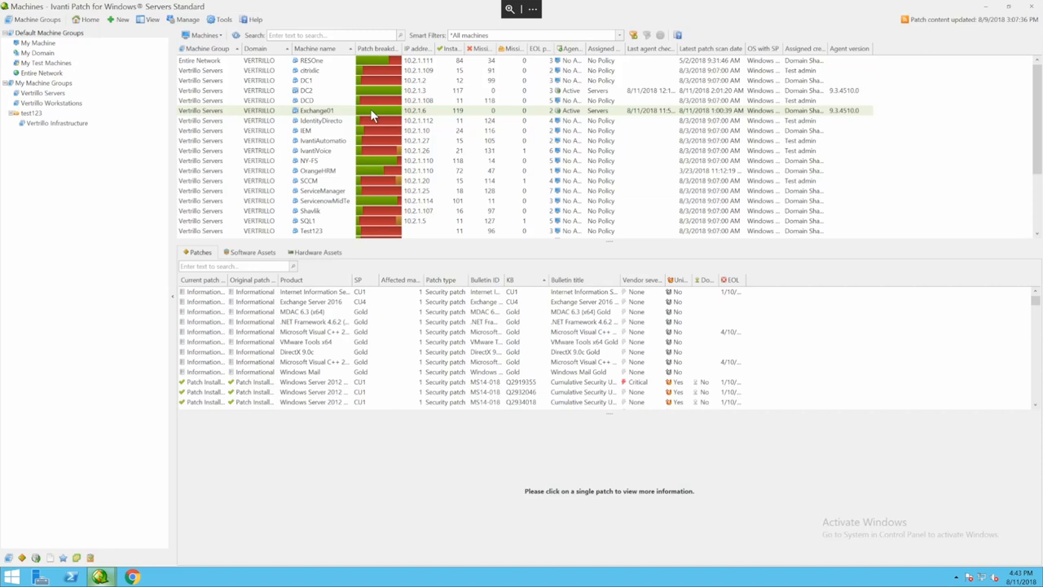
{"action": "left_click", "coordinate": [318, 120]}
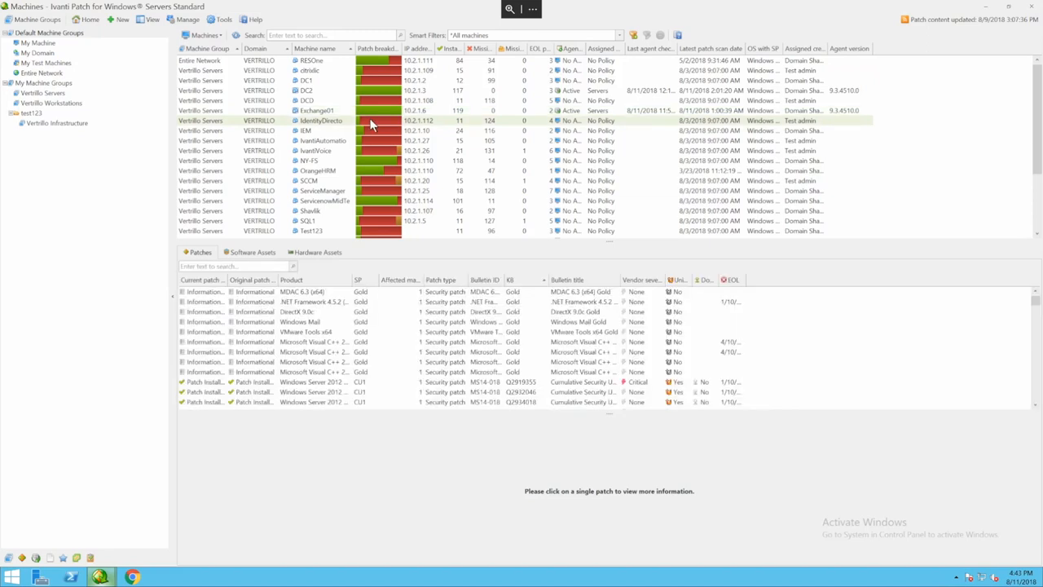
{"action": "mouse_move", "coordinate": [497, 131]}
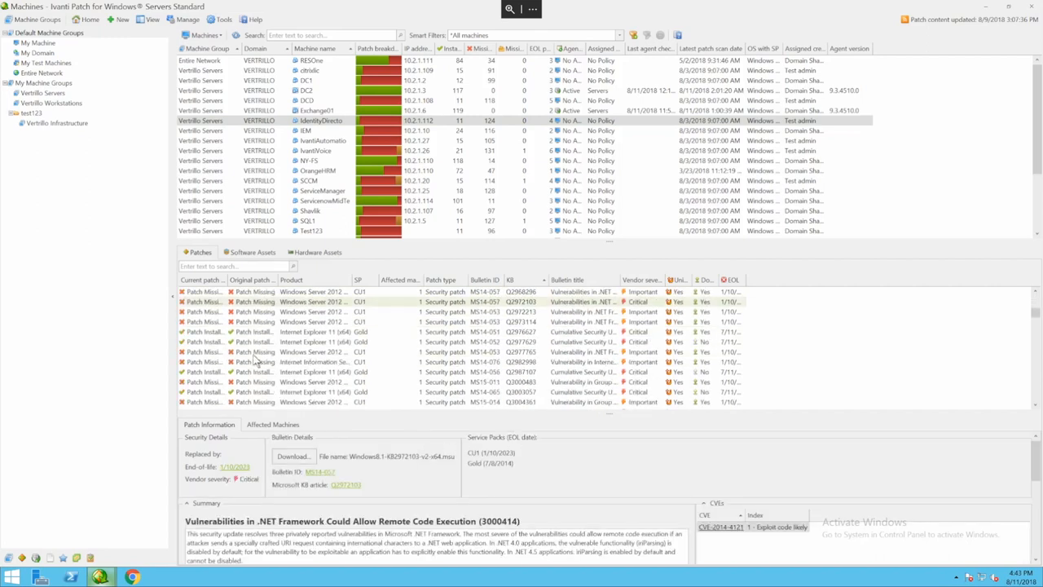
{"action": "scroll", "scroll_direction": "down", "scroll_amount": 3}
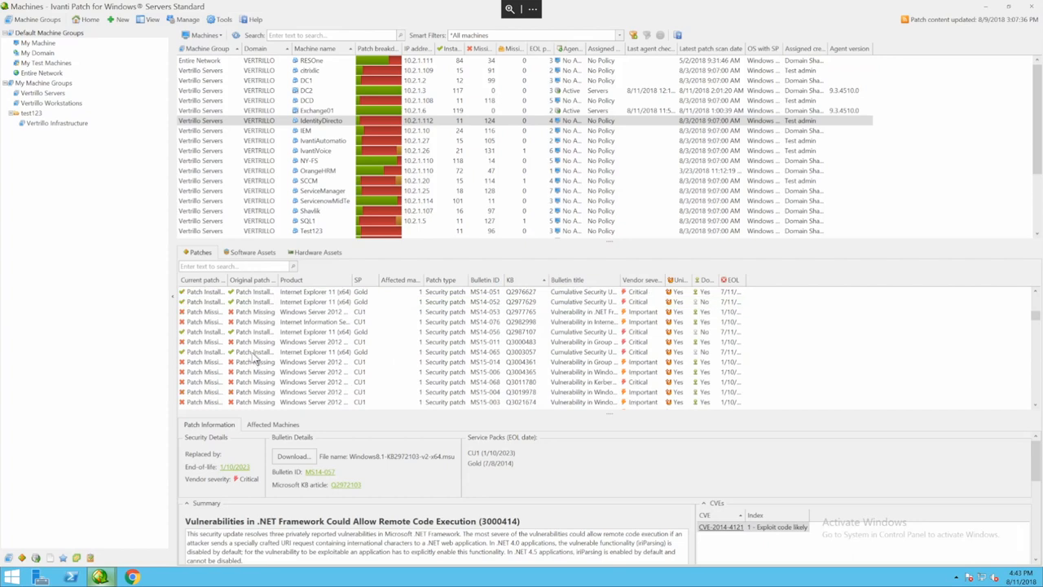
{"action": "mouse_move", "coordinate": [273, 92]}
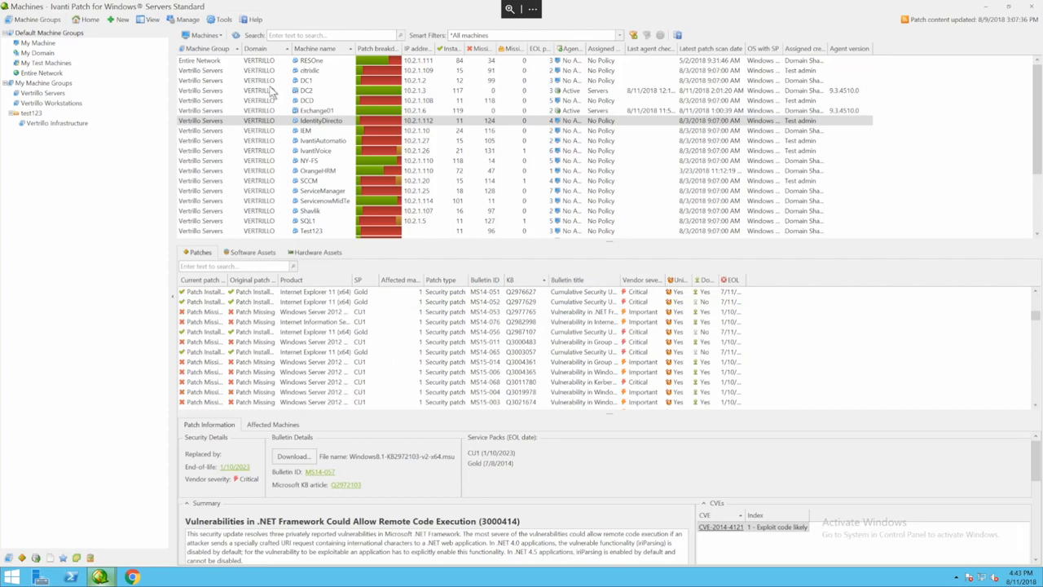
Bring up deployment actions for the selected missing patches
{"action": "right_click", "coordinate": [261, 121]}
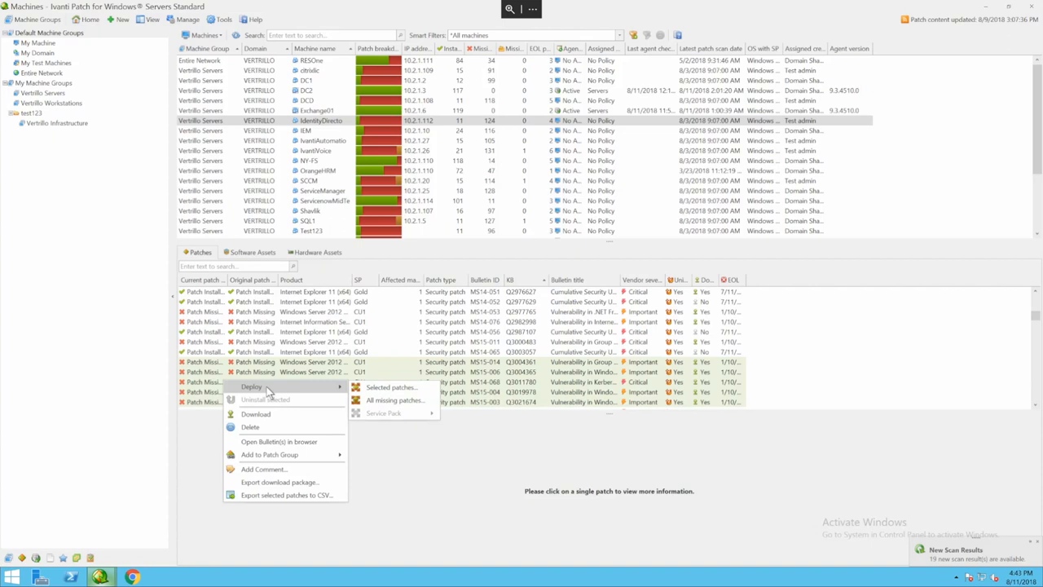
{"action": "mouse_move", "coordinate": [392, 387]}
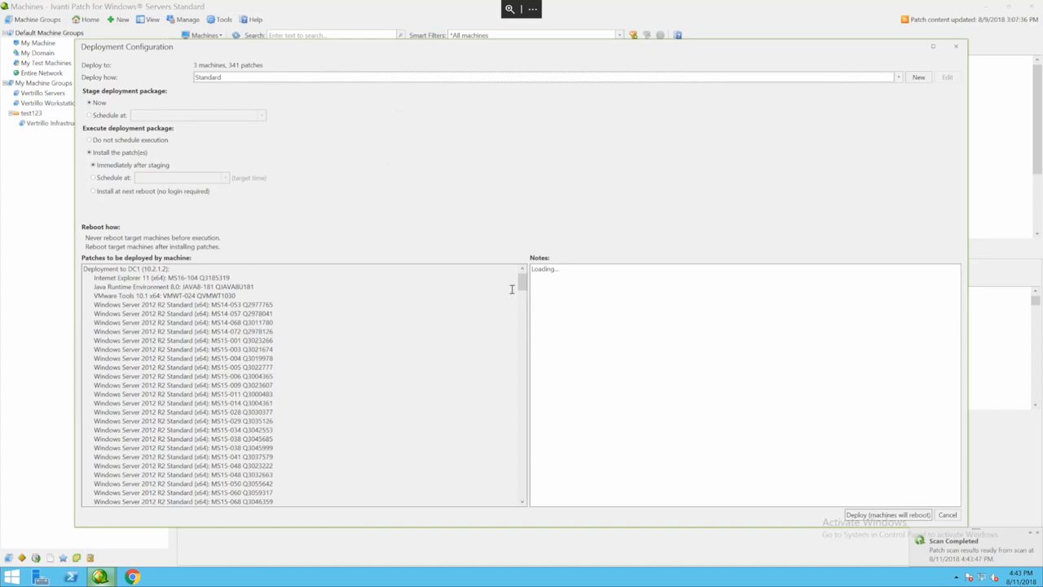
Set Stage deployment package to Schedule at and check the Deploy how templates
{"action": "scroll", "scroll_direction": "down", "scroll_amount": 3}
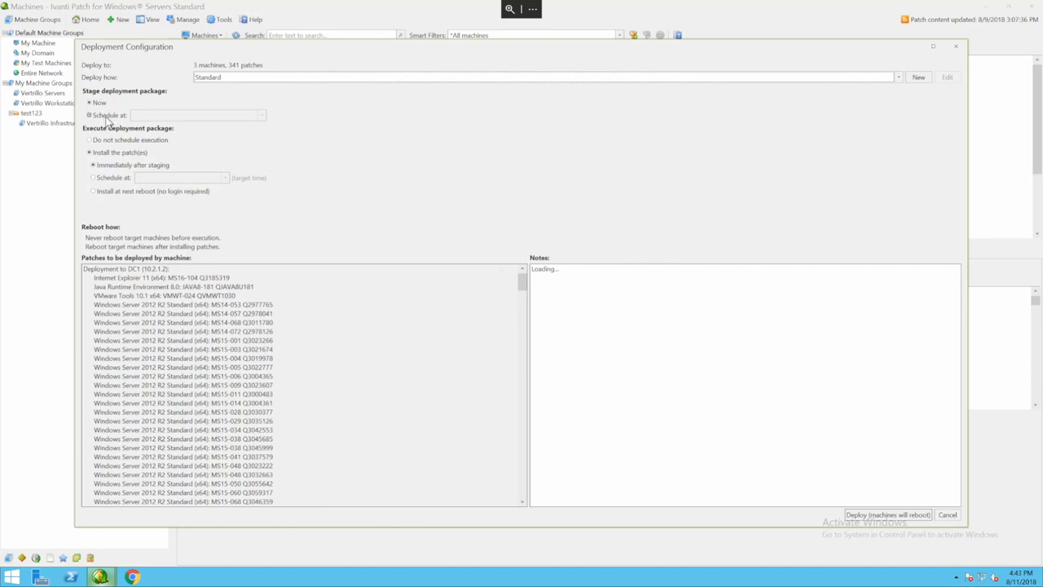
{"action": "left_click", "coordinate": [90, 114]}
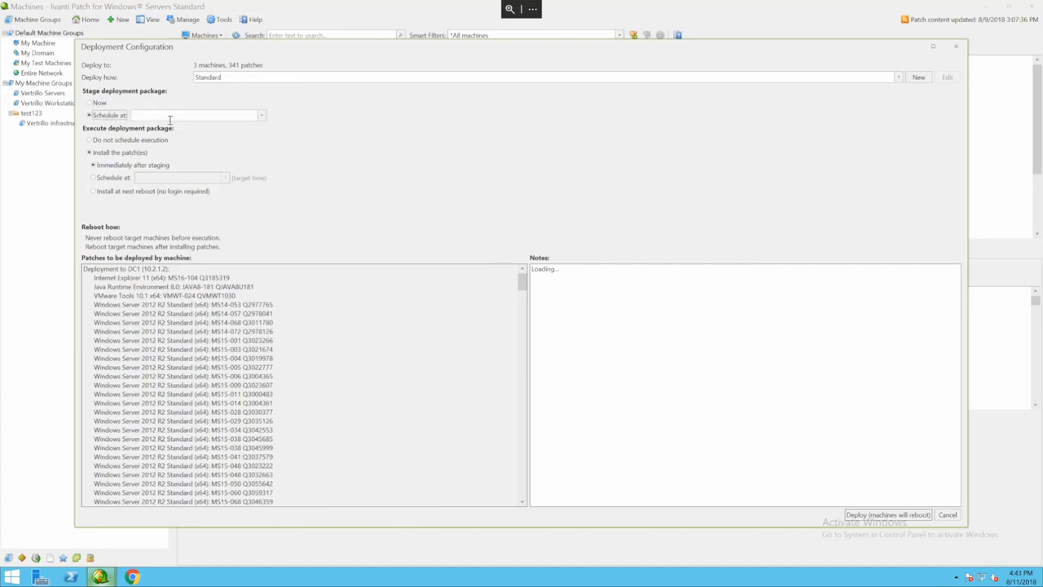
{"action": "left_click", "coordinate": [89, 139]}
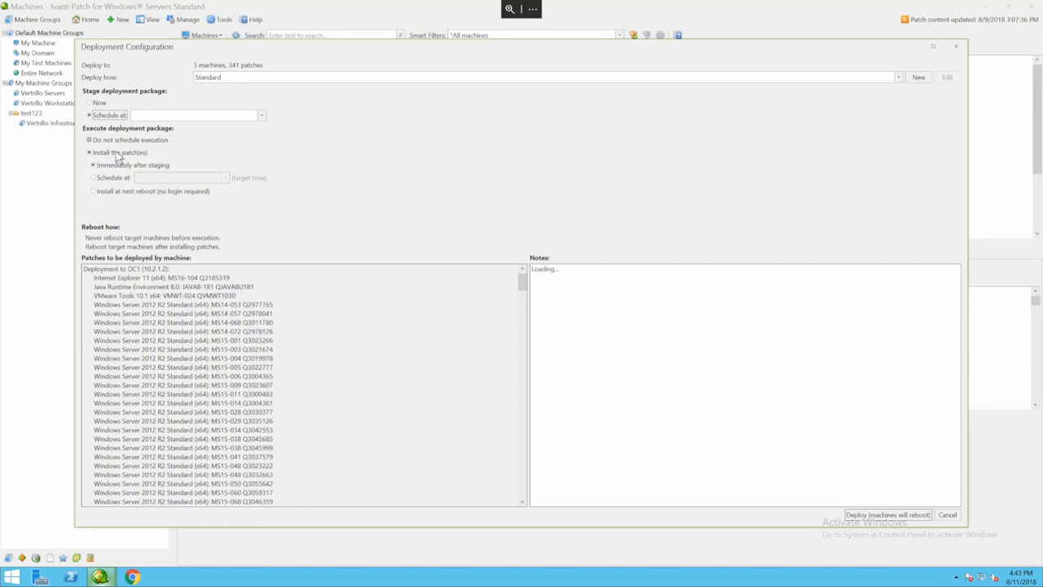
{"action": "left_click", "coordinate": [93, 152]}
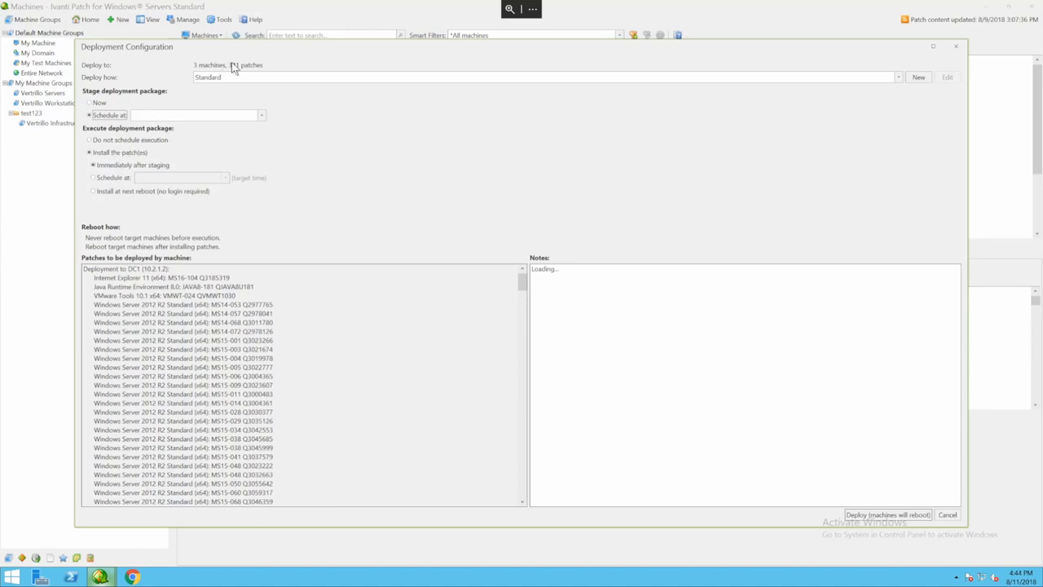
{"action": "left_click", "coordinate": [897, 77]}
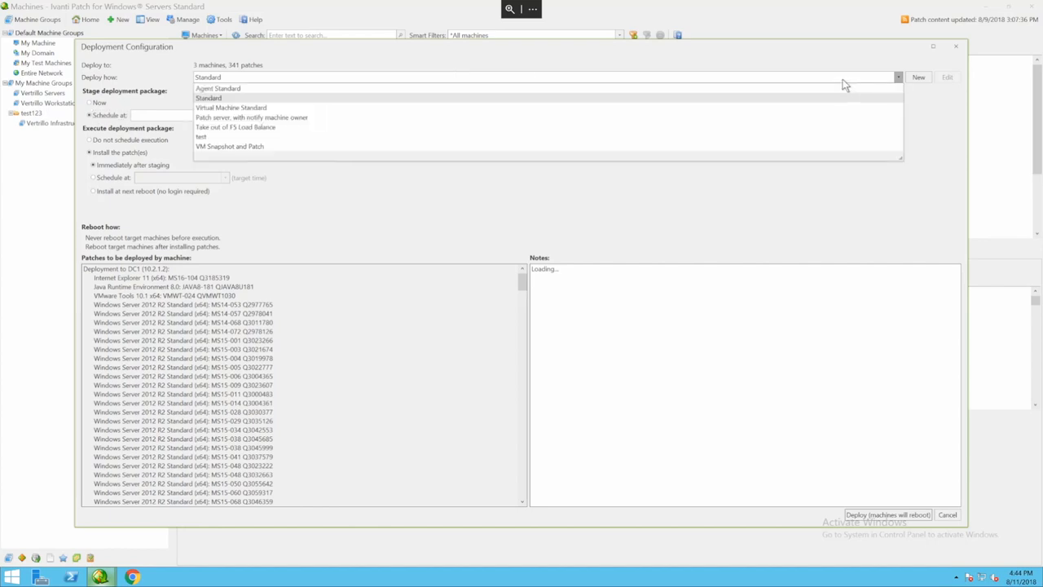
{"action": "left_click", "coordinate": [208, 98]}
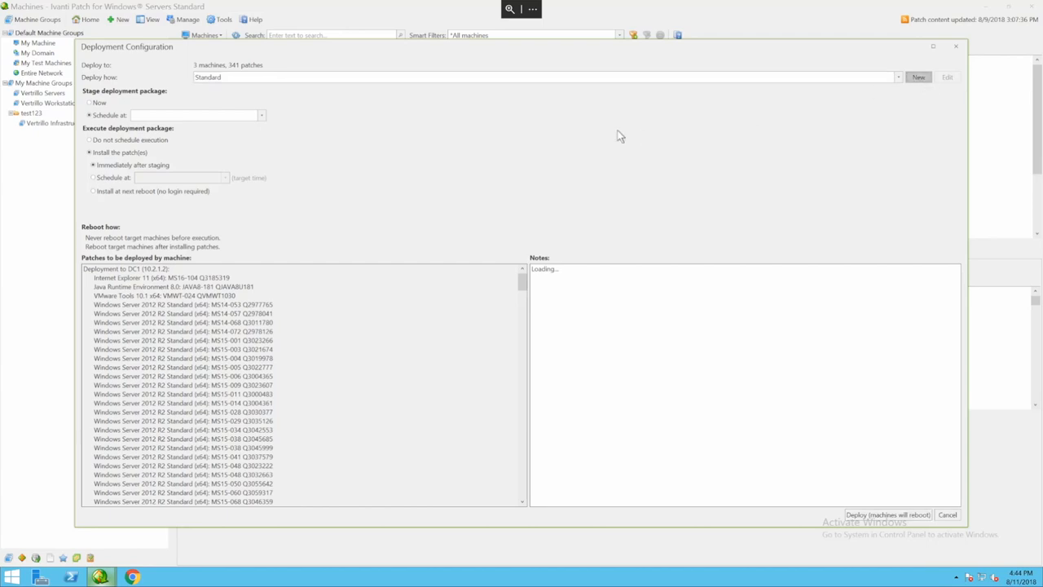
{"action": "left_click", "coordinate": [918, 77]}
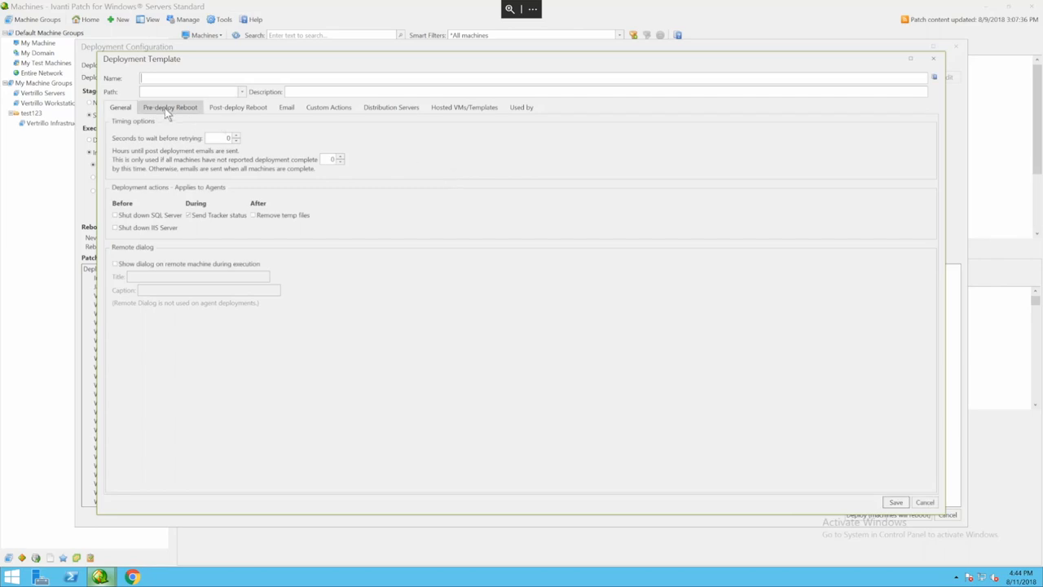
{"action": "left_click", "coordinate": [170, 107]}
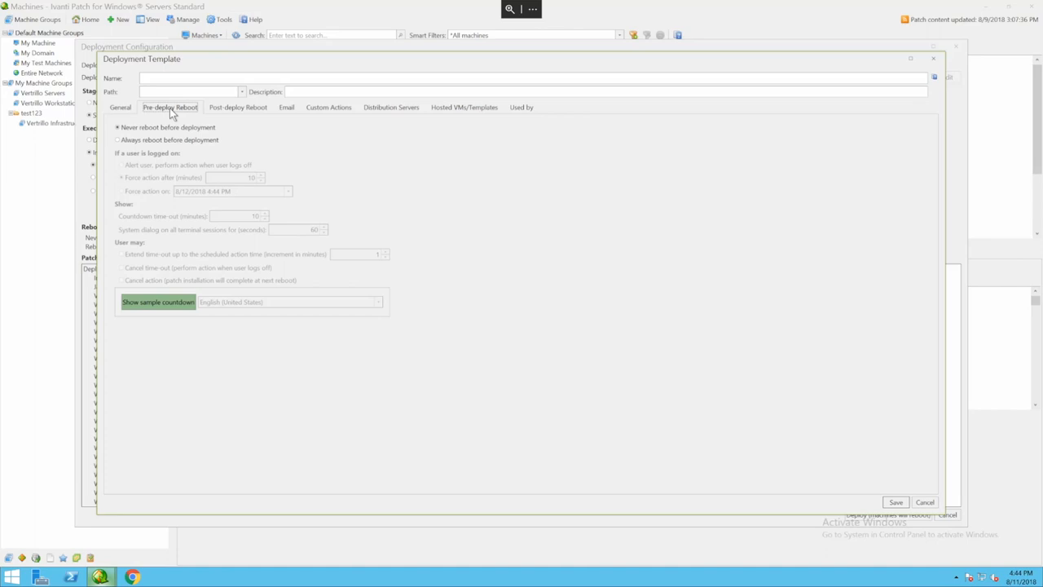
{"action": "left_click", "coordinate": [286, 107]}
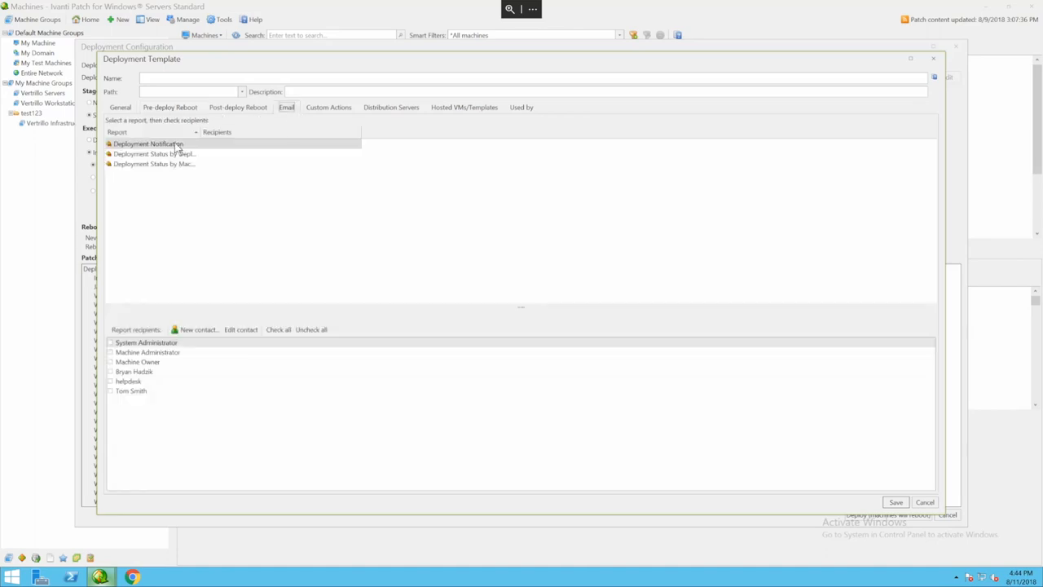
{"action": "left_click", "coordinate": [153, 164]}
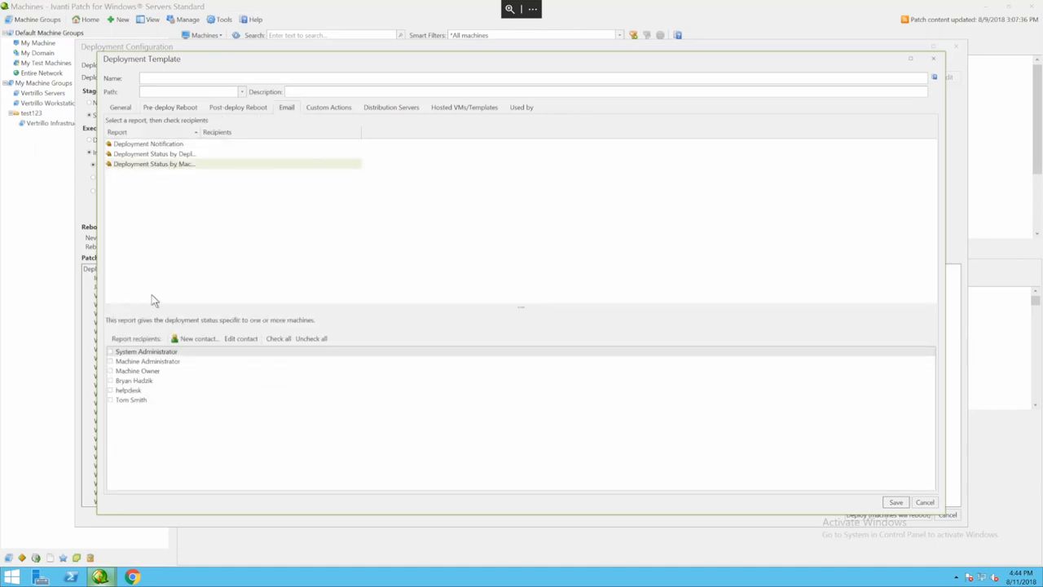
{"action": "left_click", "coordinate": [110, 361]}
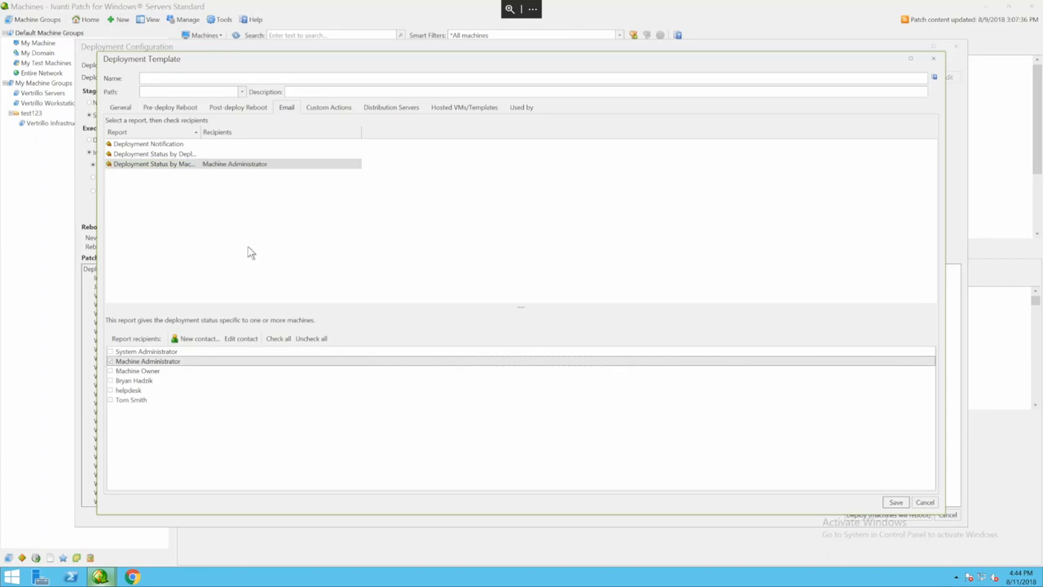
{"action": "mouse_move", "coordinate": [329, 166]}
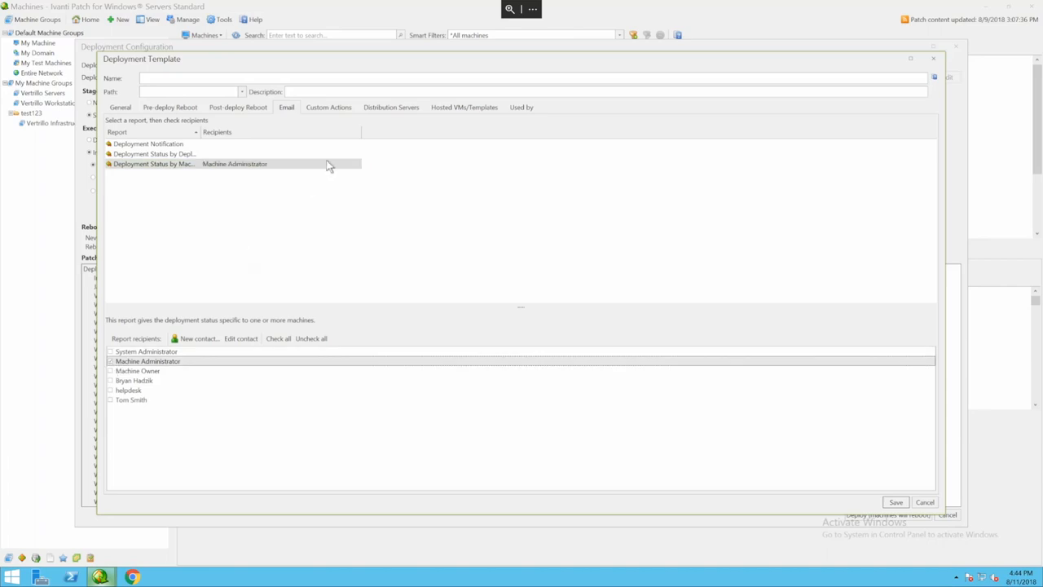
{"action": "left_click", "coordinate": [464, 107]}
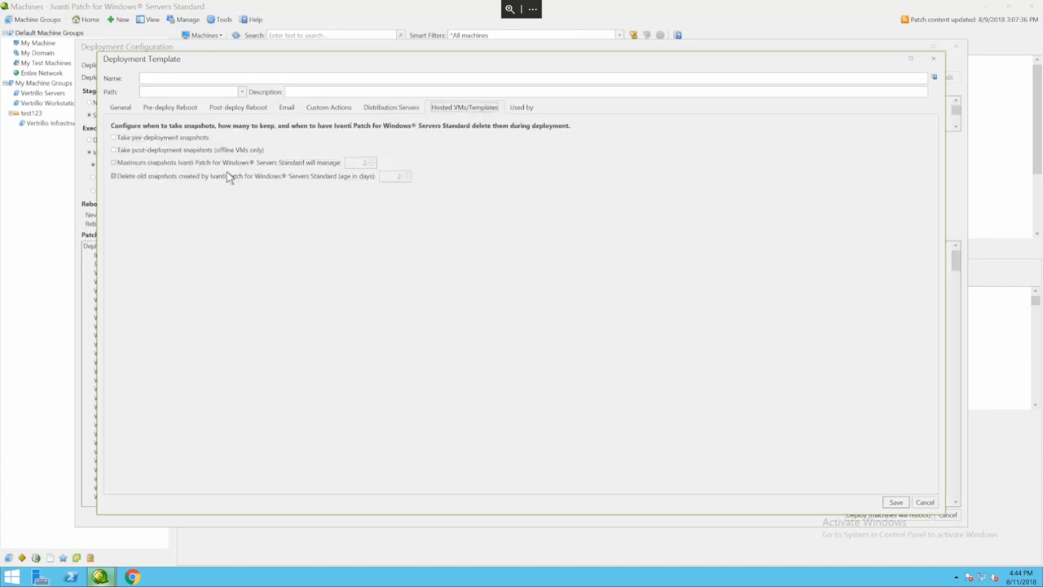
{"action": "left_click", "coordinate": [114, 137]}
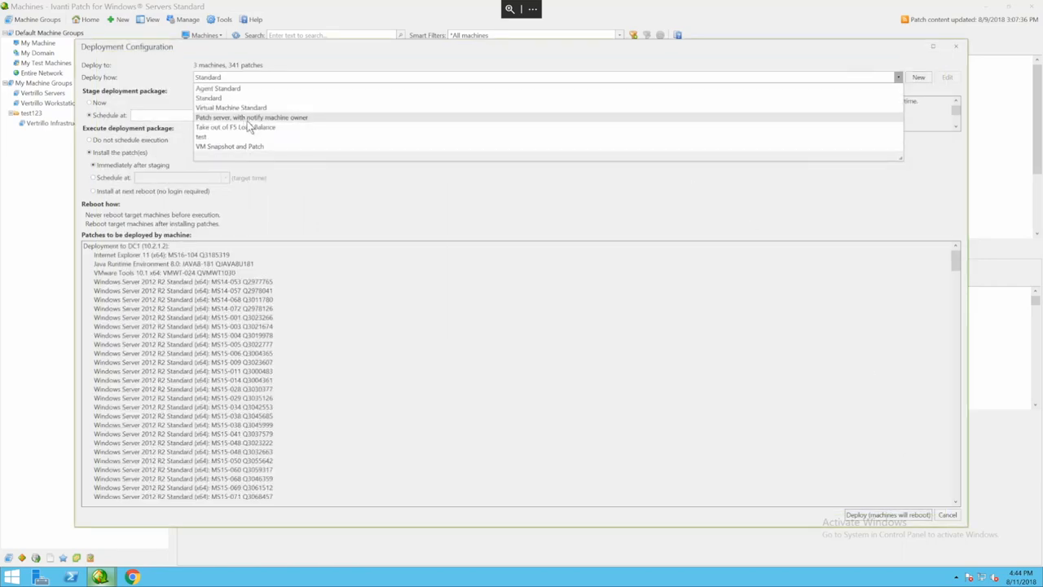
{"action": "mouse_move", "coordinate": [269, 127]}
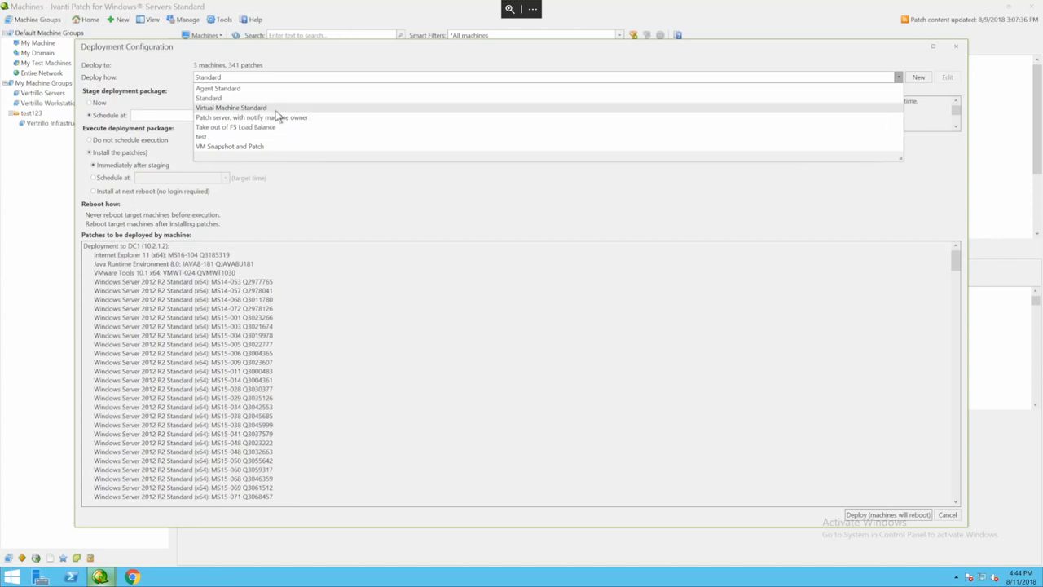
Deploy to the 3 machines using Virtual Machine Standard, staging the package now
{"action": "left_click", "coordinate": [231, 107]}
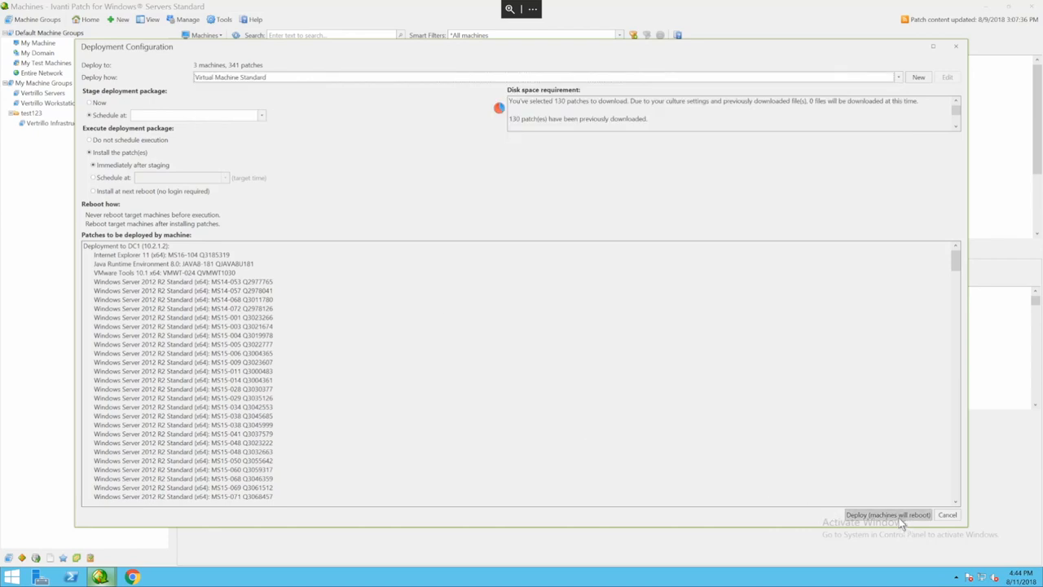
{"action": "left_click", "coordinate": [887, 514]}
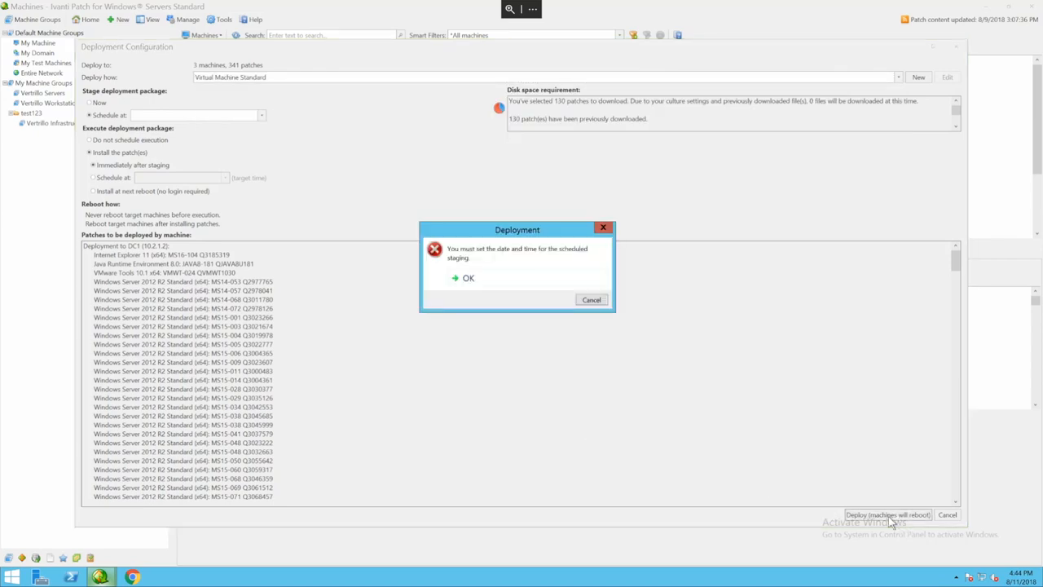
{"action": "left_click", "coordinate": [467, 278]}
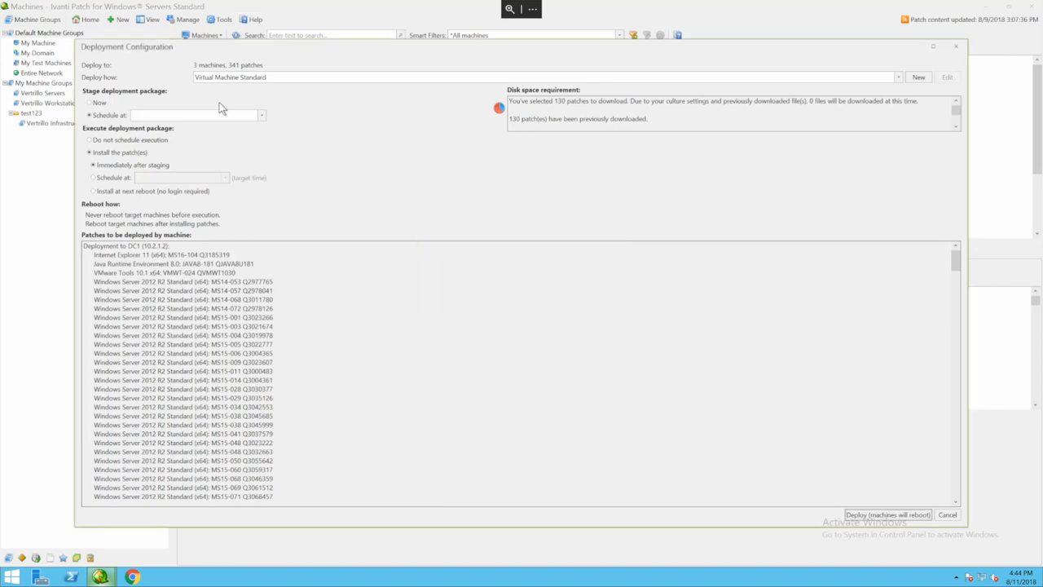
{"action": "left_click", "coordinate": [887, 514]}
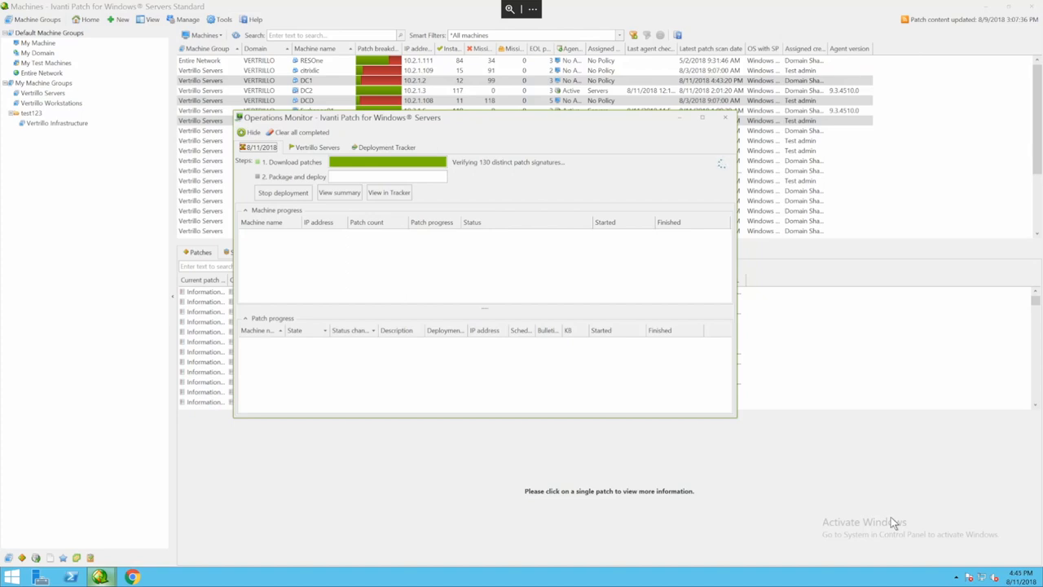
Return to the Machines window, then reopen Operations Monitor showing 0 of 3 complete
{"action": "left_click", "coordinate": [724, 117]}
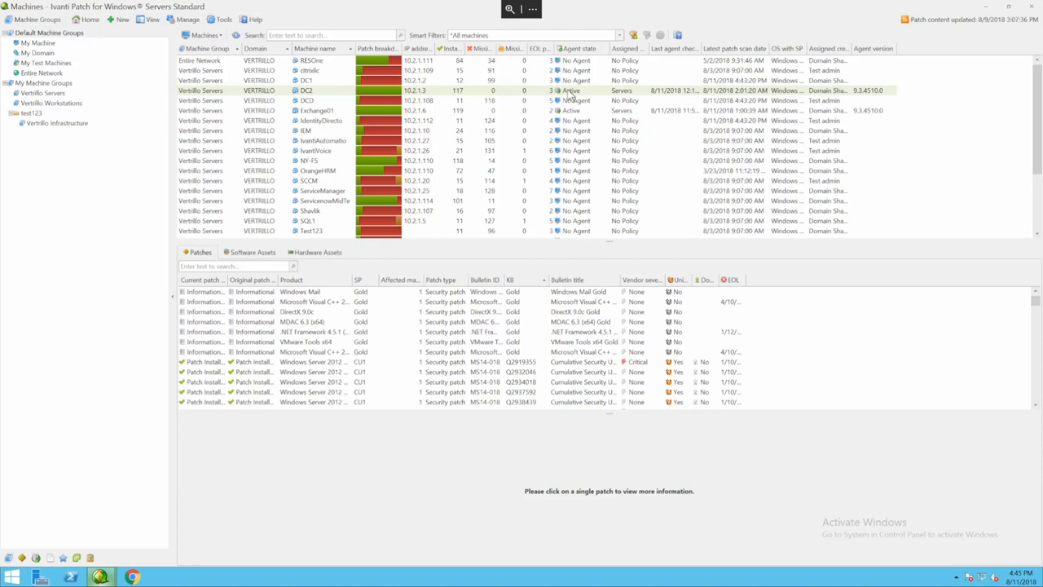
{"action": "mouse_move", "coordinate": [139, 566]}
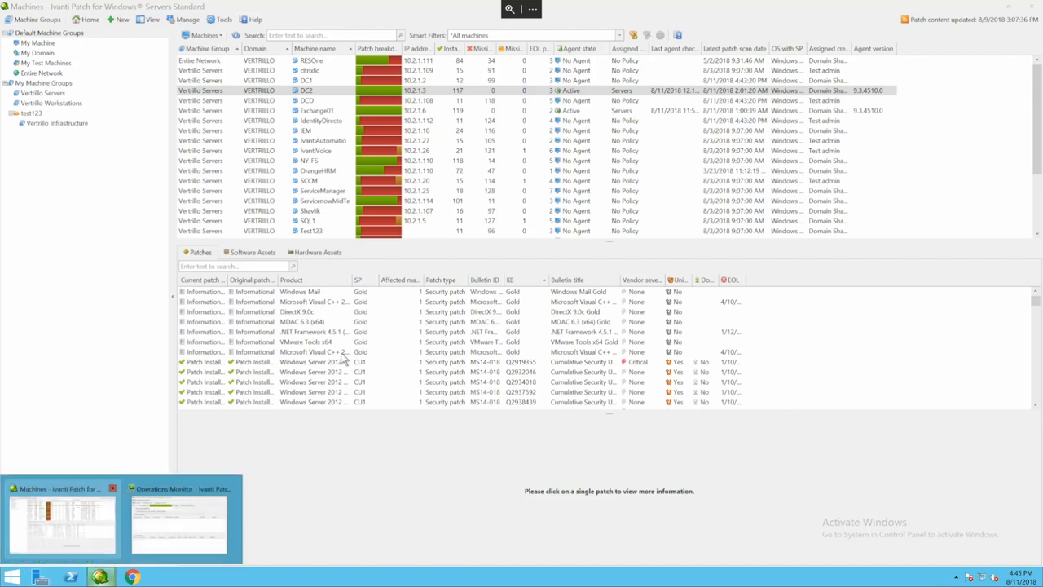
{"action": "left_click", "coordinate": [178, 519]}
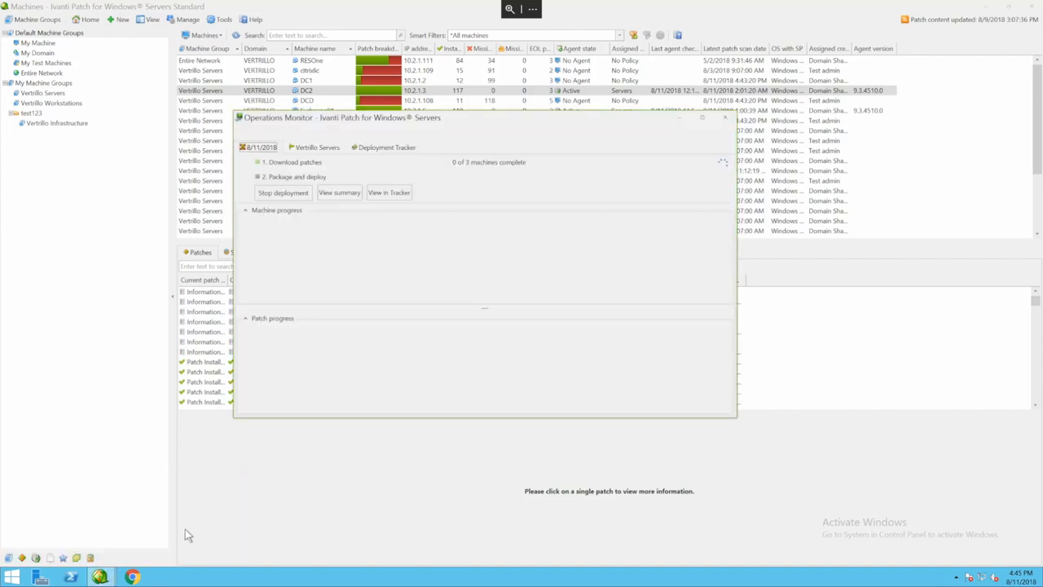